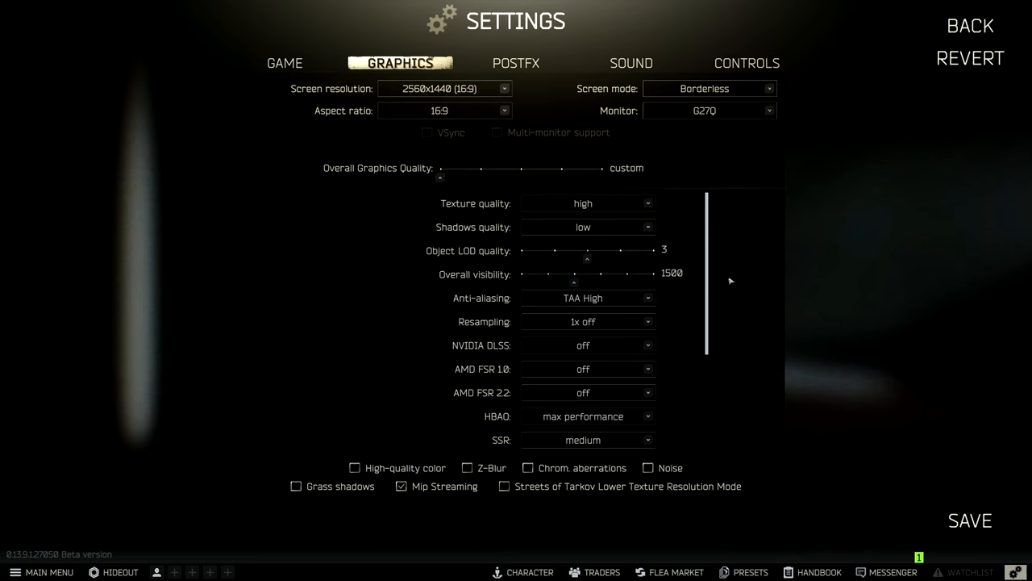
pyautogui.moveTo(318, 278)
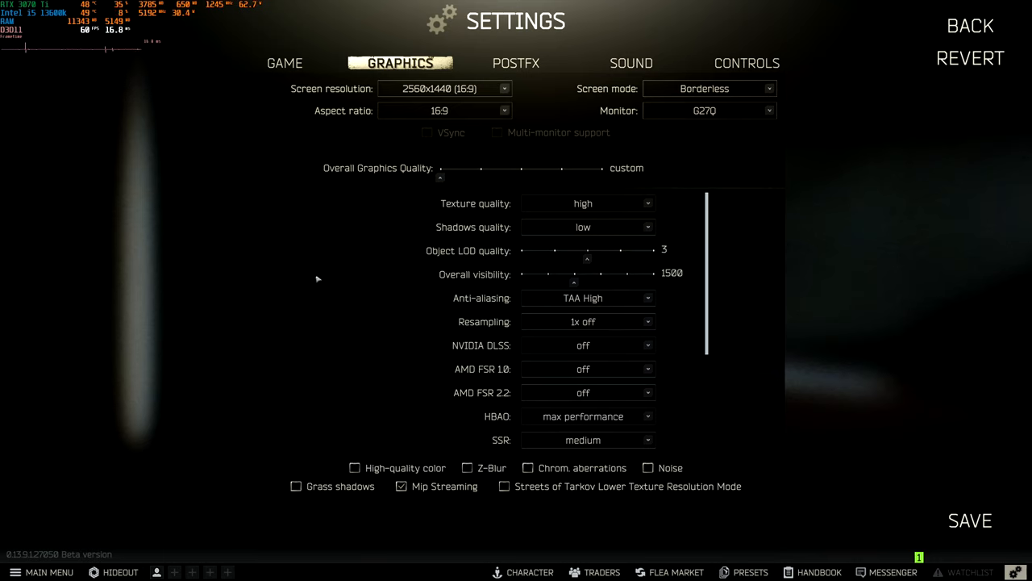
pyautogui.moveTo(350, 240)
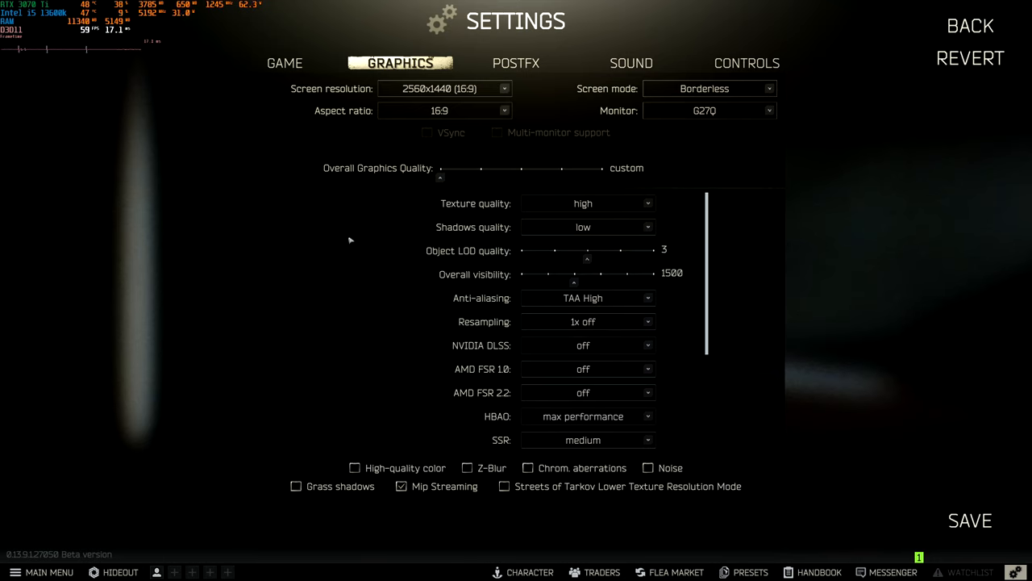
# Step: Keep texture quality at High, then bring the RAM Allocation Vs "Usage" line chart into view
pyautogui.click(587, 227)
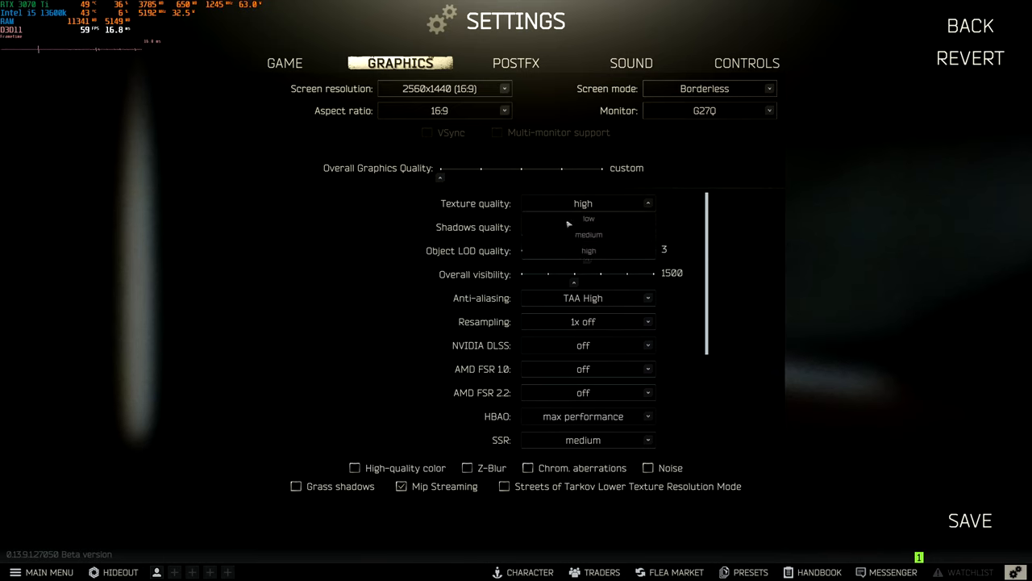
pyautogui.click(589, 219)
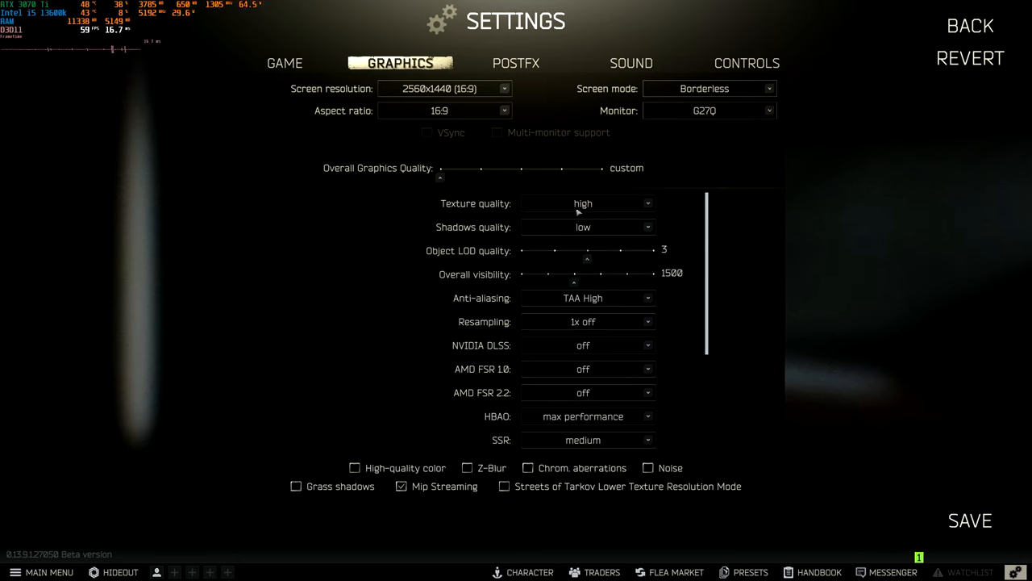
pyautogui.moveTo(573, 210)
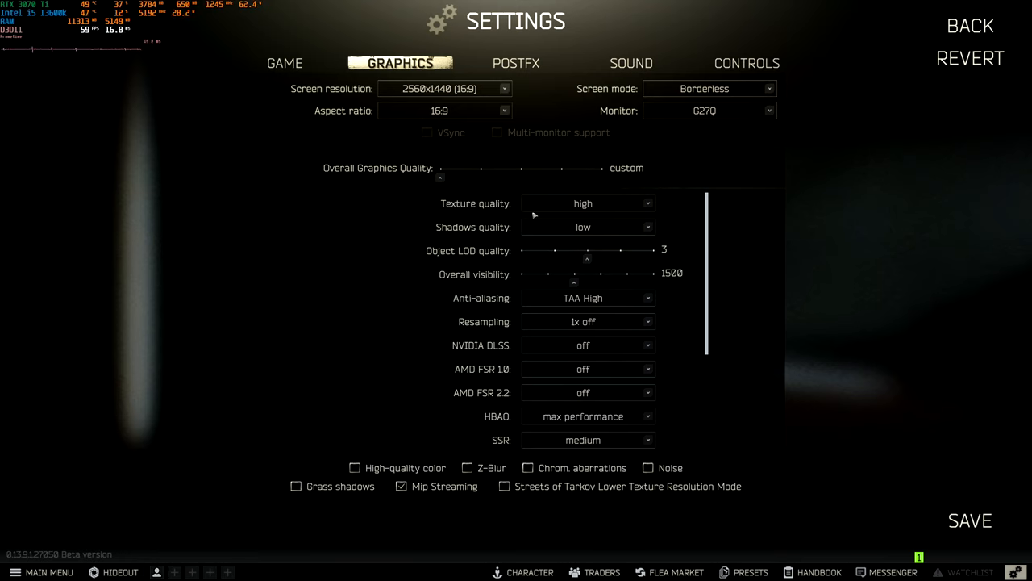
pyautogui.scroll(-3)
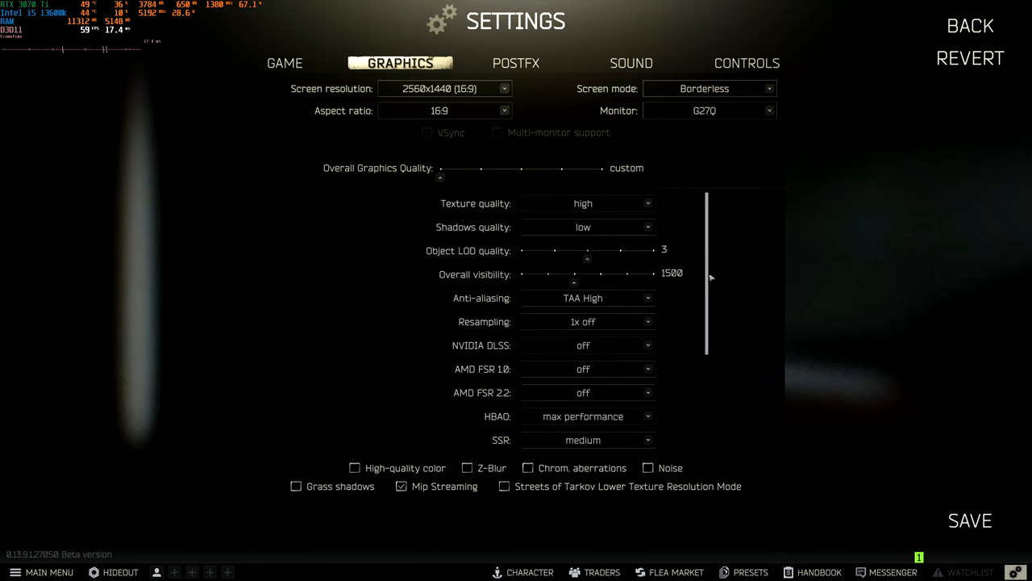
pyautogui.moveTo(676, 502)
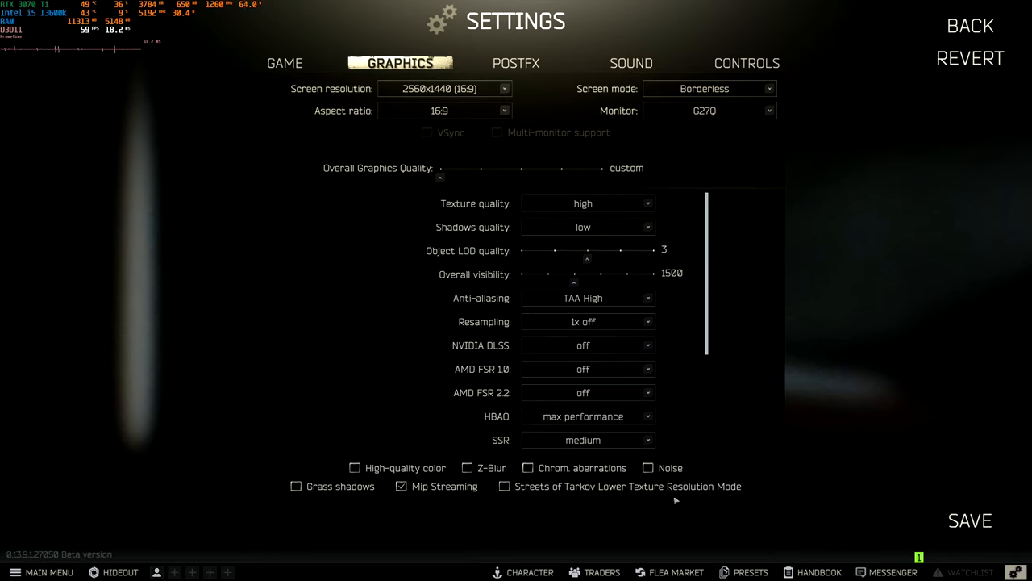
pyautogui.moveTo(737, 500)
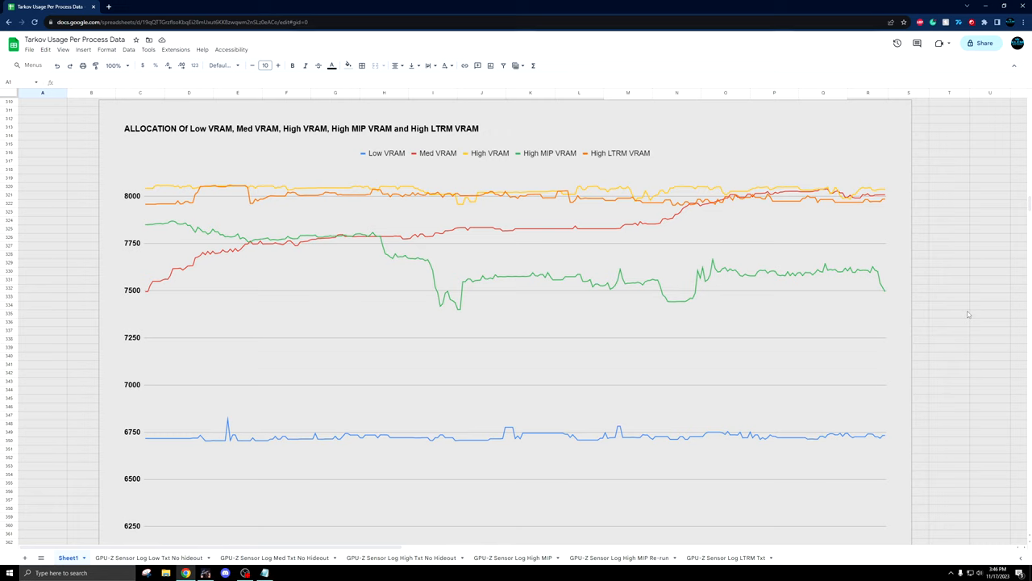
pyautogui.moveTo(569, 205)
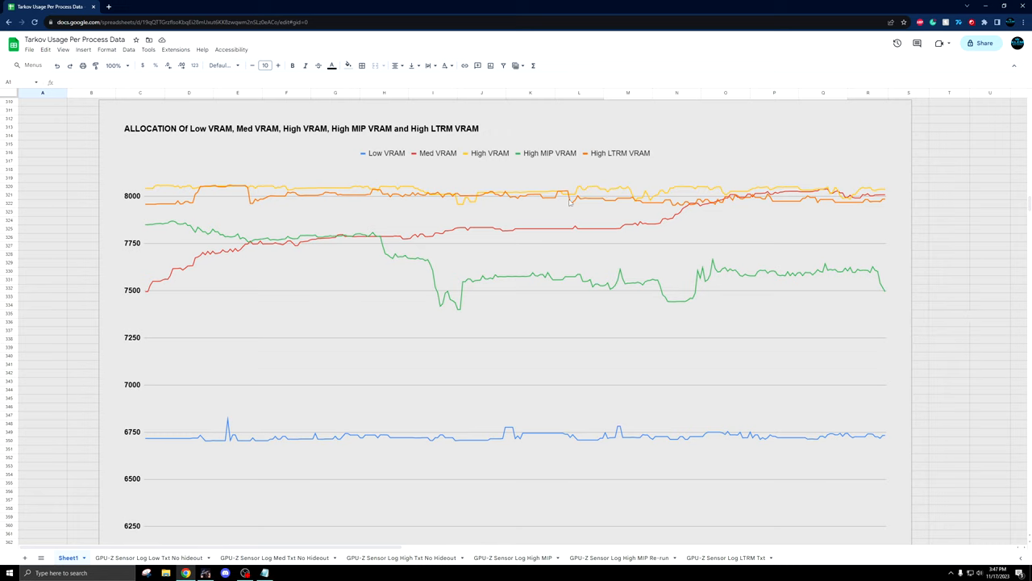
pyautogui.moveTo(562, 200)
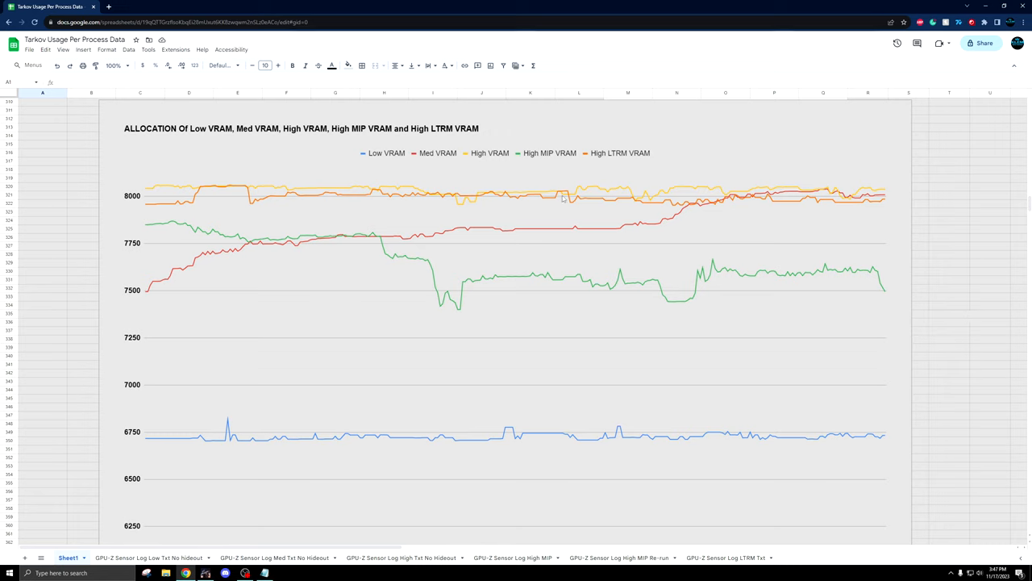
pyautogui.moveTo(645, 202)
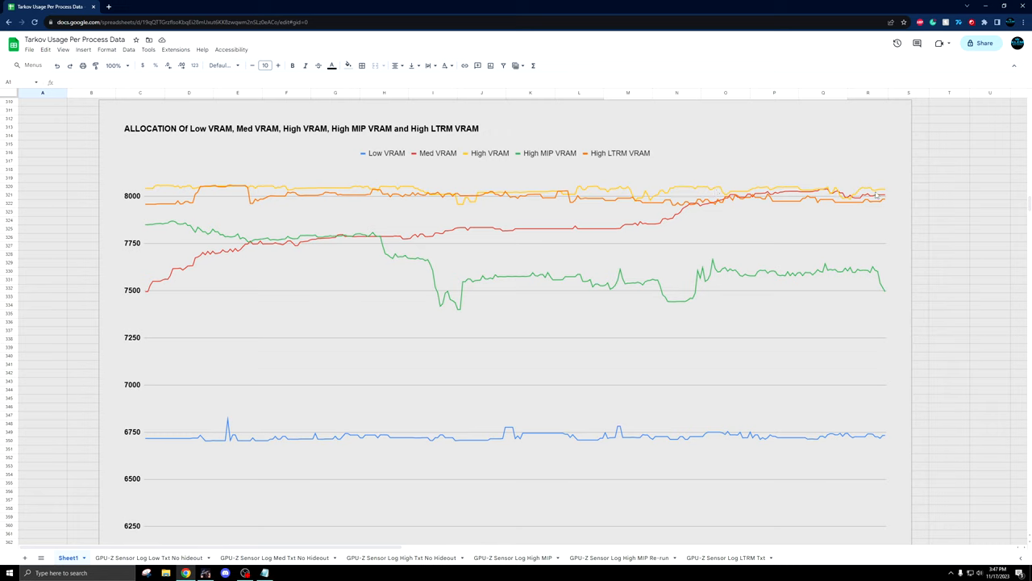
pyautogui.moveTo(210, 444)
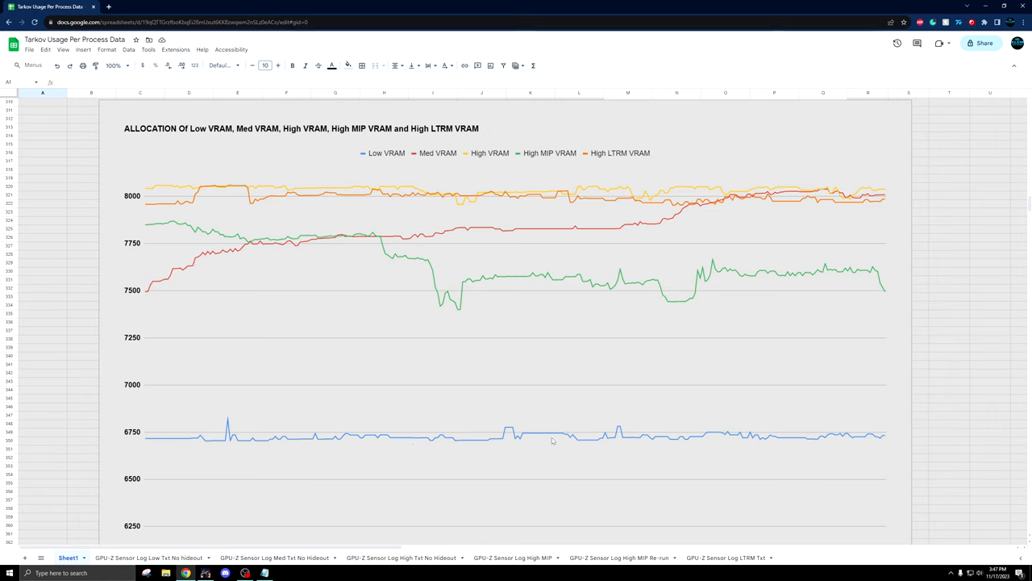
pyautogui.moveTo(813, 414)
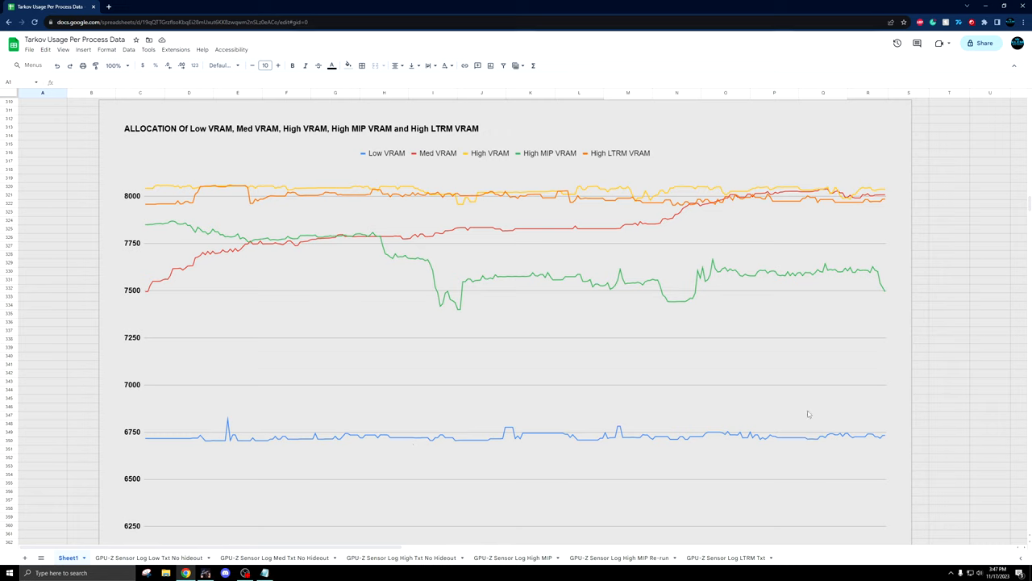
pyautogui.moveTo(246, 223)
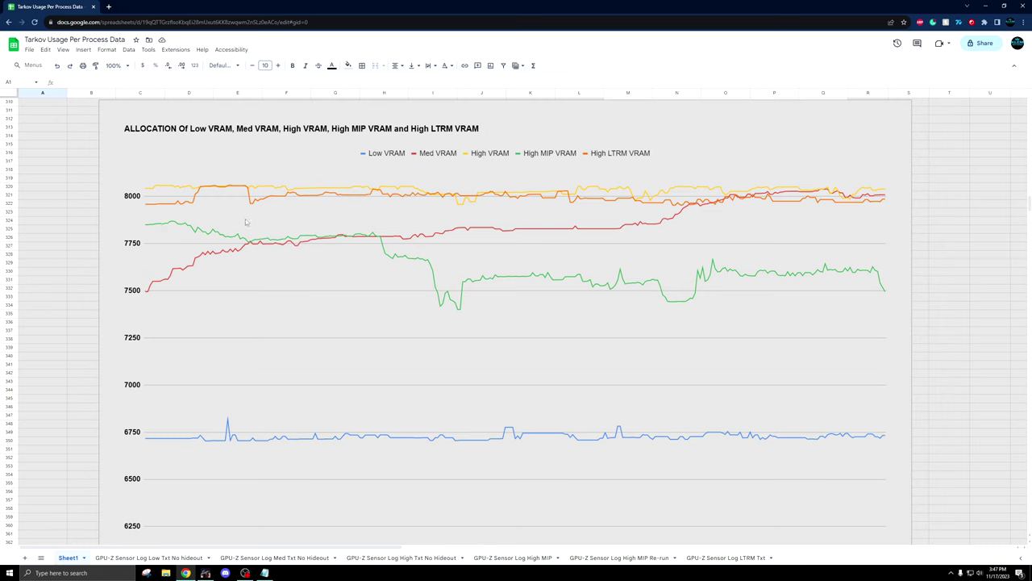
pyautogui.moveTo(843, 277)
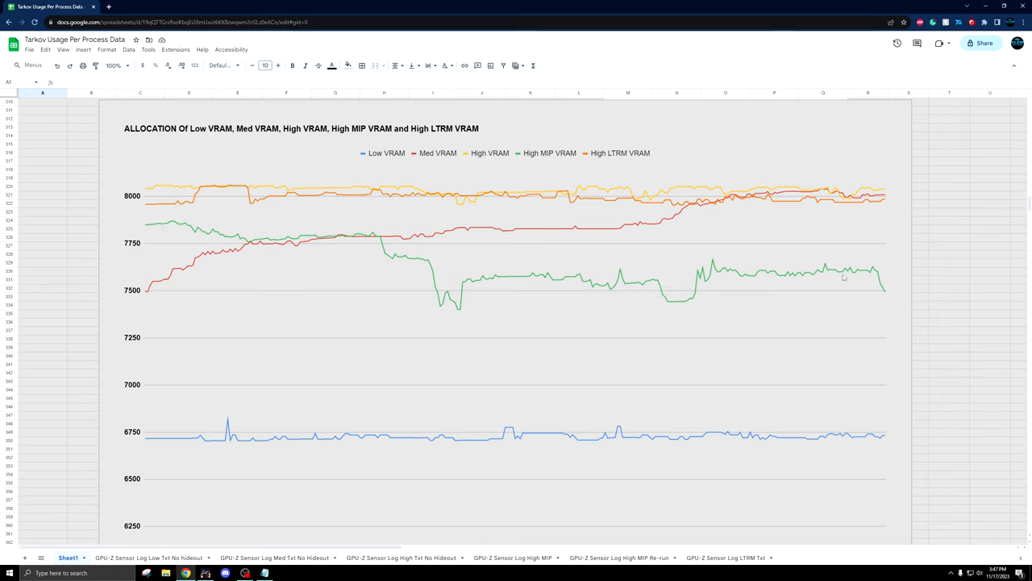
pyautogui.moveTo(839, 282)
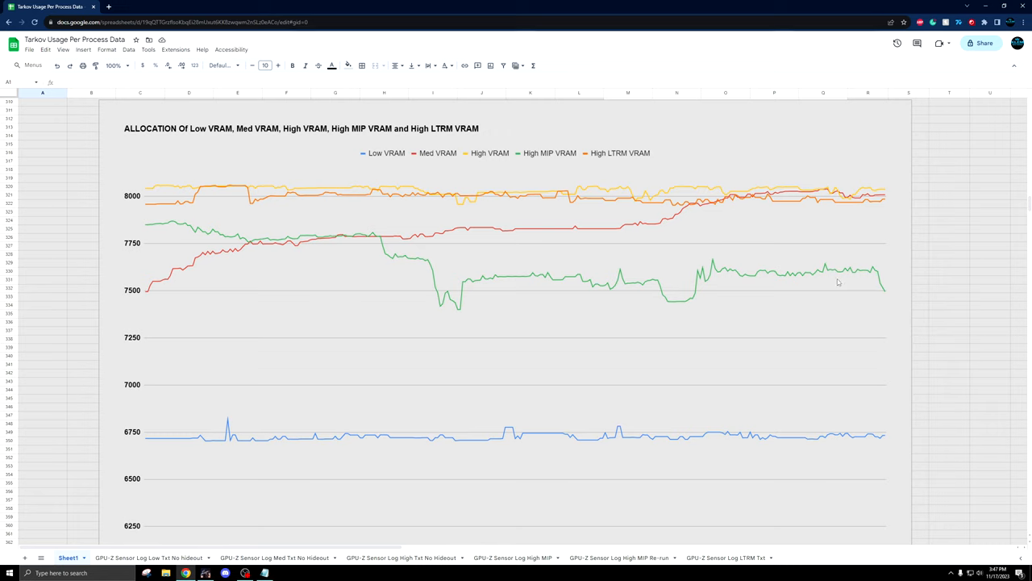
pyautogui.moveTo(831, 287)
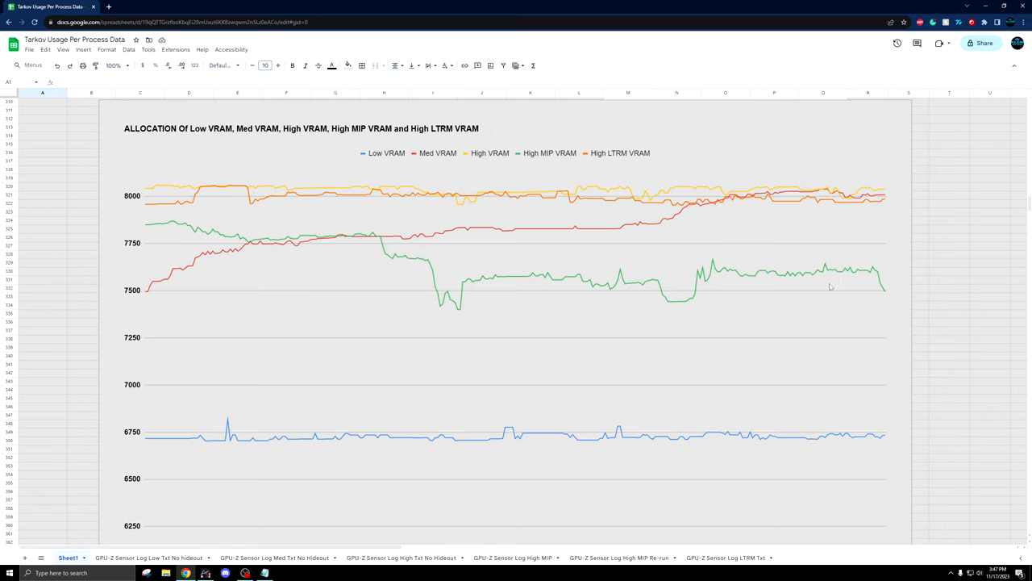
pyautogui.moveTo(437, 256)
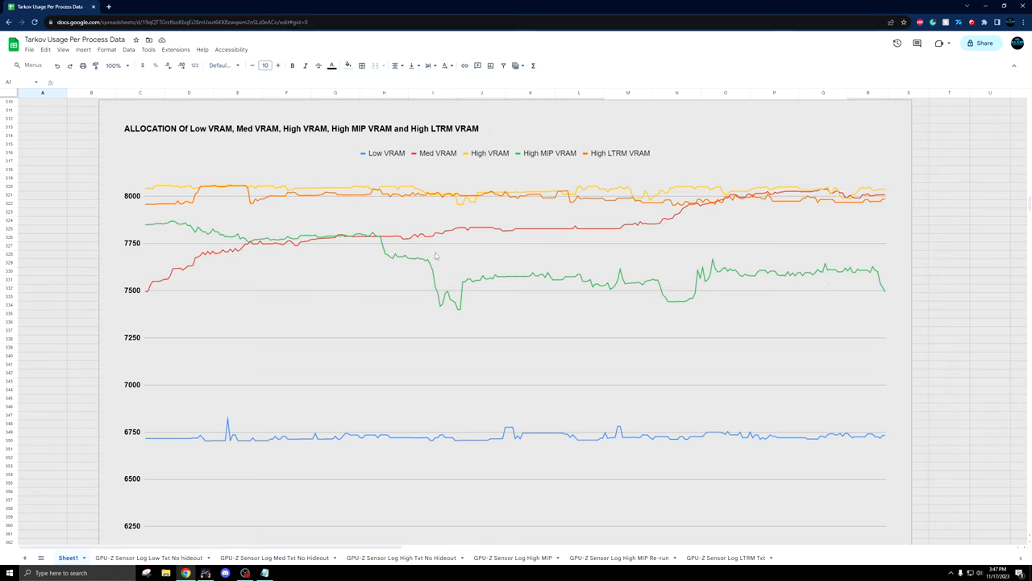
pyautogui.moveTo(527, 244)
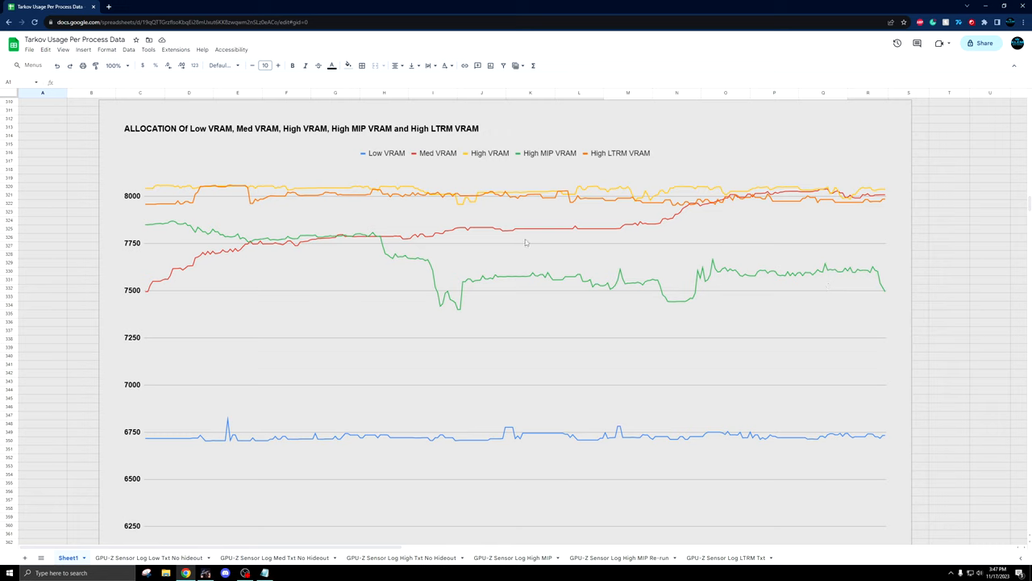
pyautogui.moveTo(526, 248)
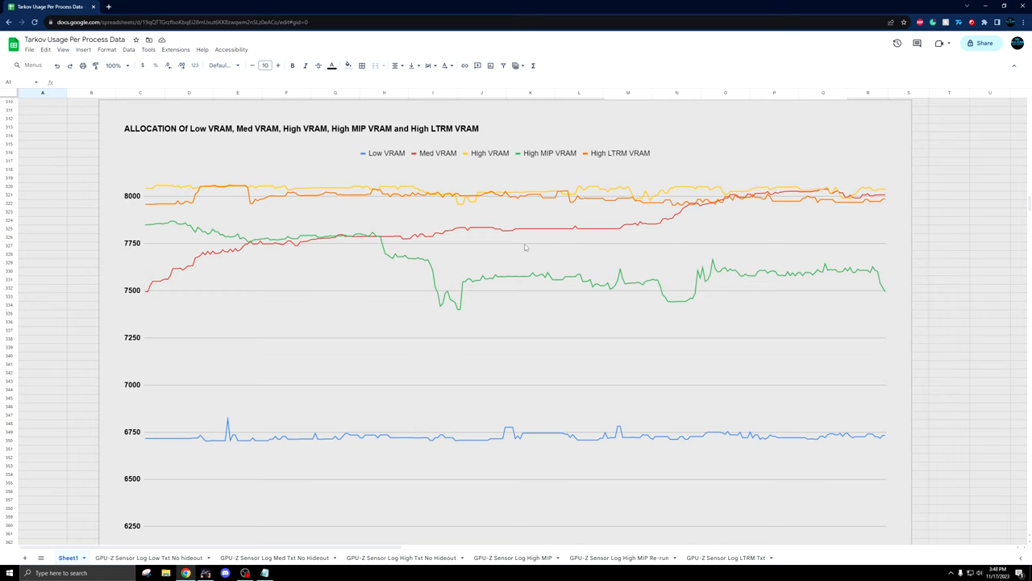
pyautogui.moveTo(473, 238)
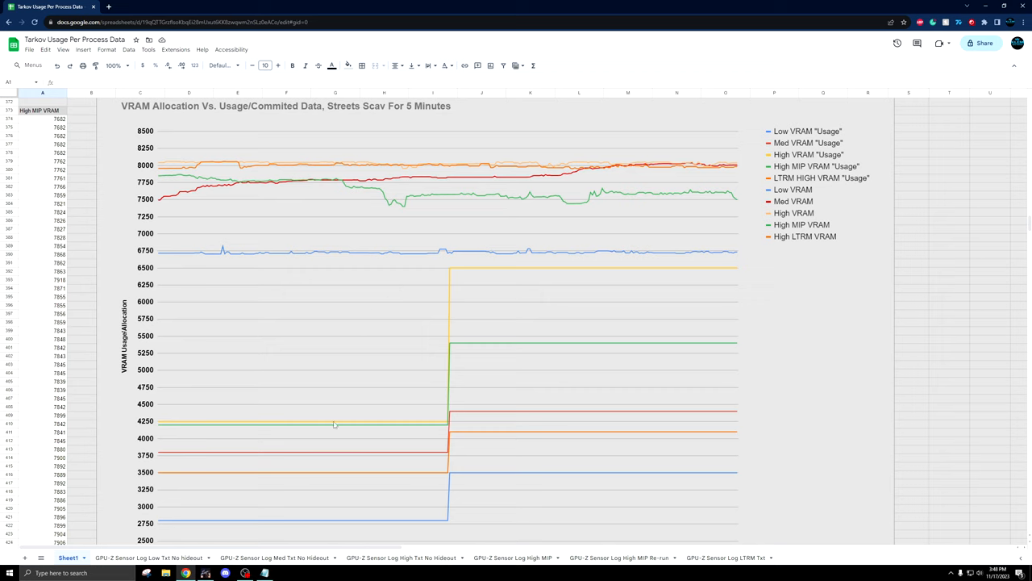
pyautogui.moveTo(307, 431)
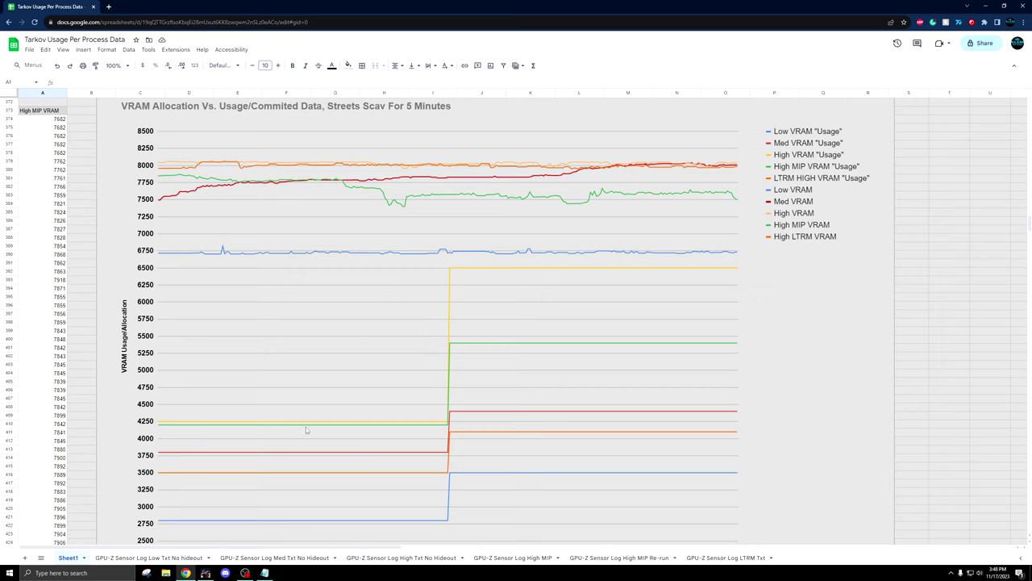
pyautogui.moveTo(445, 401)
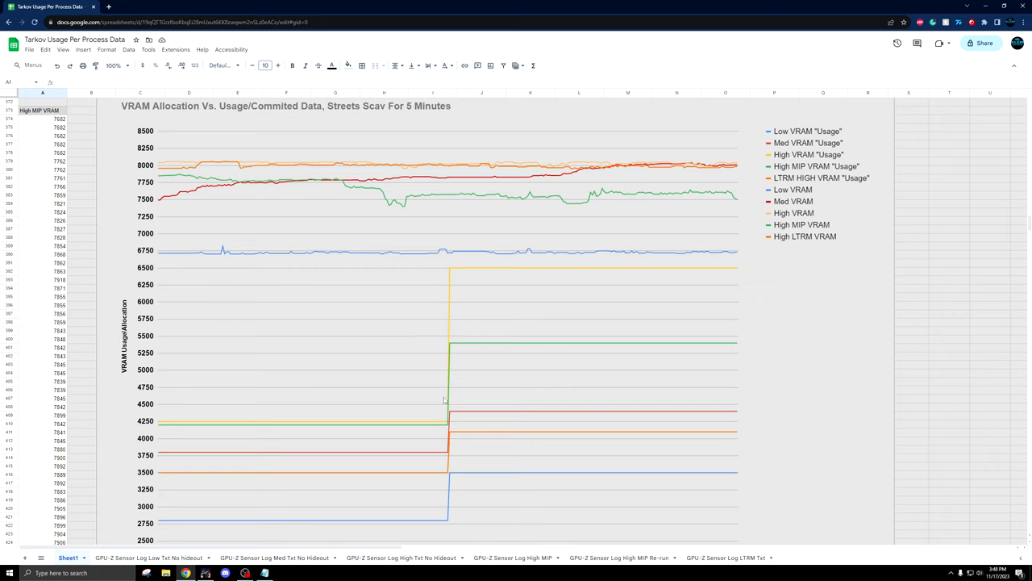
pyautogui.moveTo(454, 492)
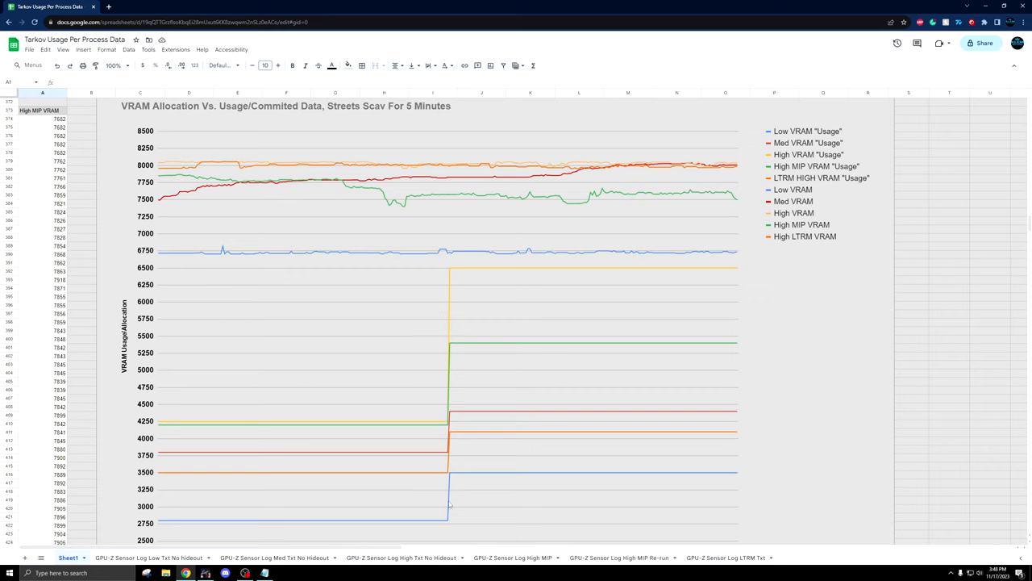
pyautogui.moveTo(452, 480)
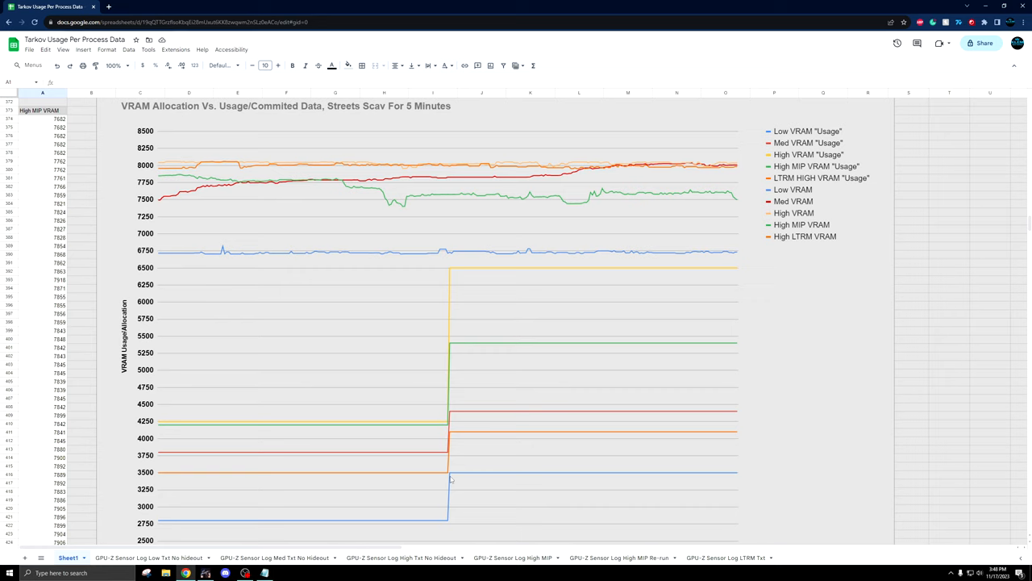
pyautogui.moveTo(483, 478)
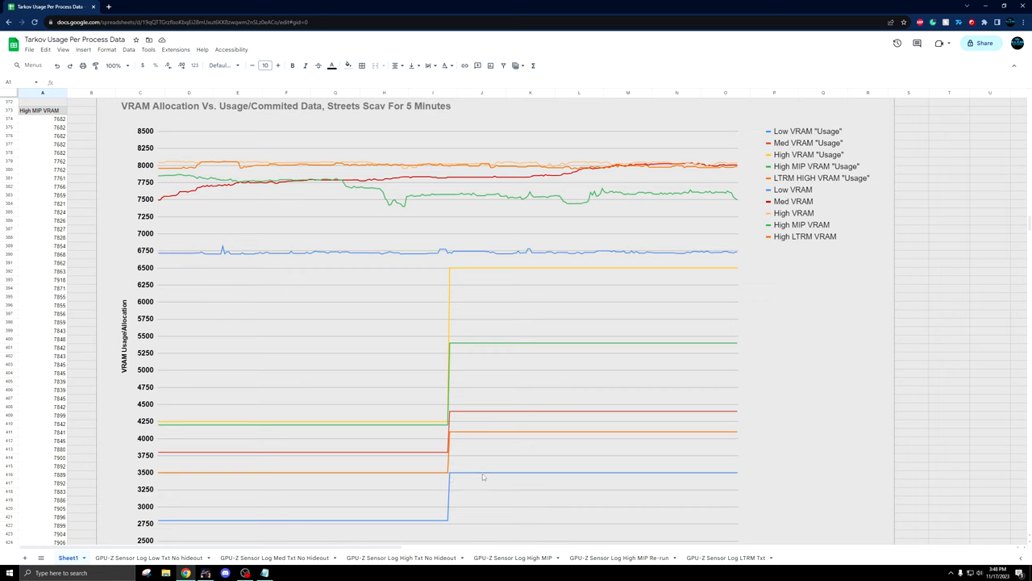
pyautogui.moveTo(536, 482)
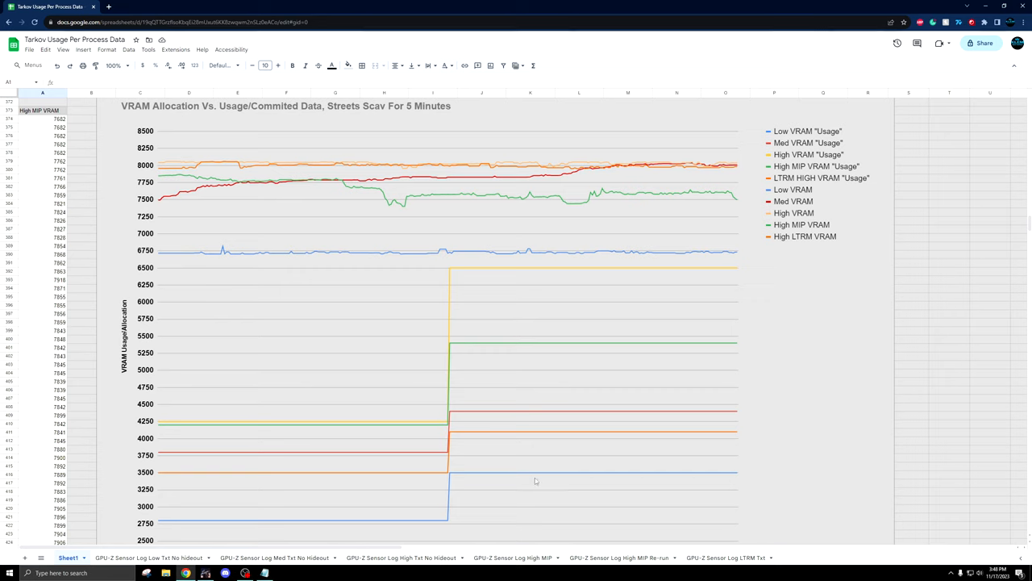
pyautogui.moveTo(496, 472)
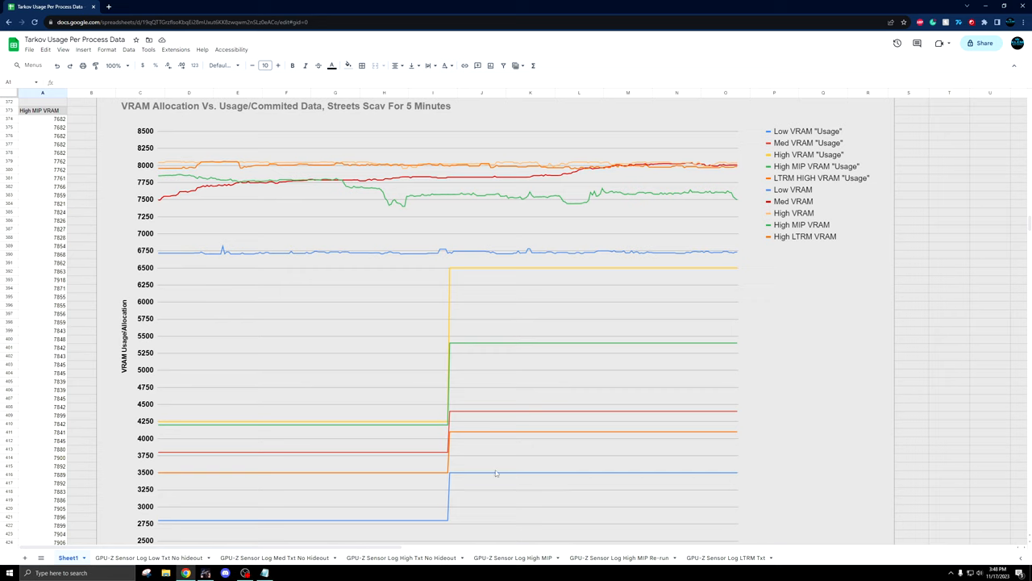
pyautogui.moveTo(496, 476)
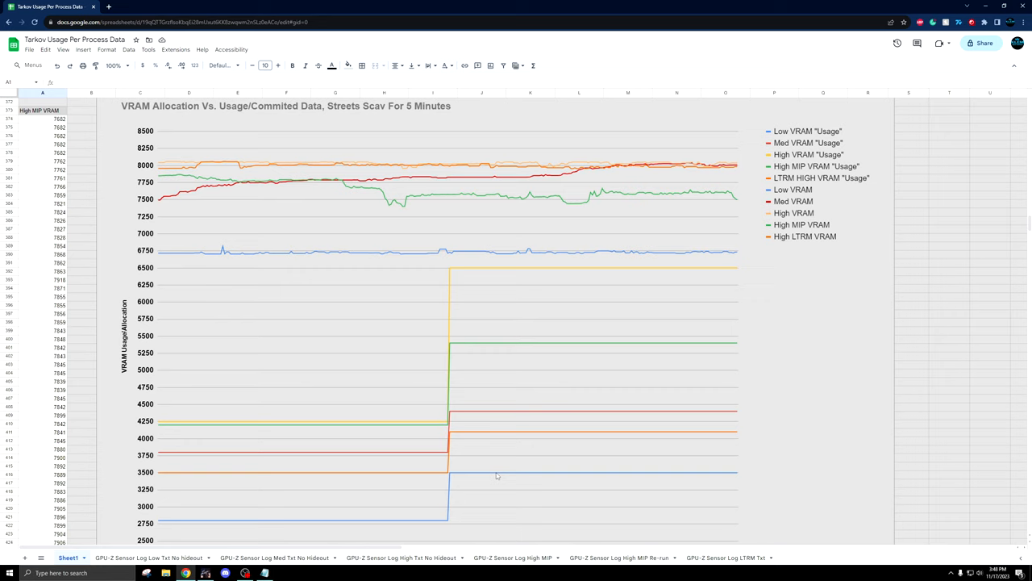
pyautogui.moveTo(372, 526)
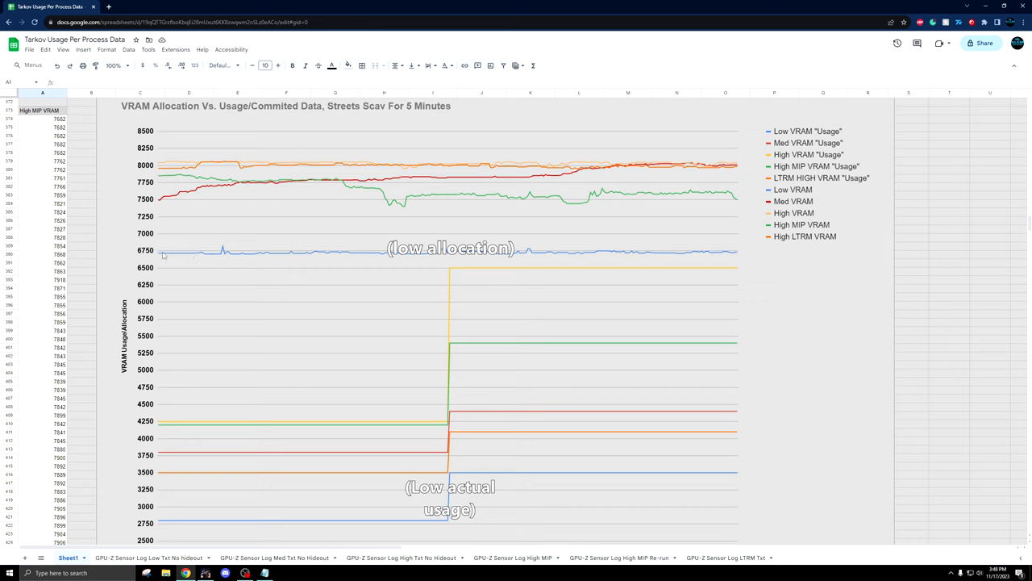
pyautogui.moveTo(267, 268)
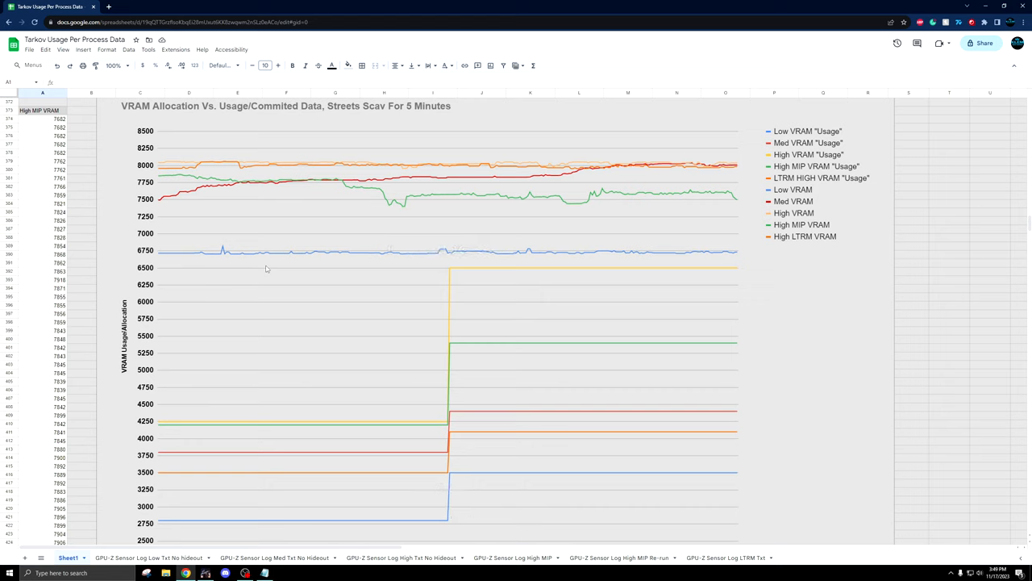
pyautogui.moveTo(449, 295)
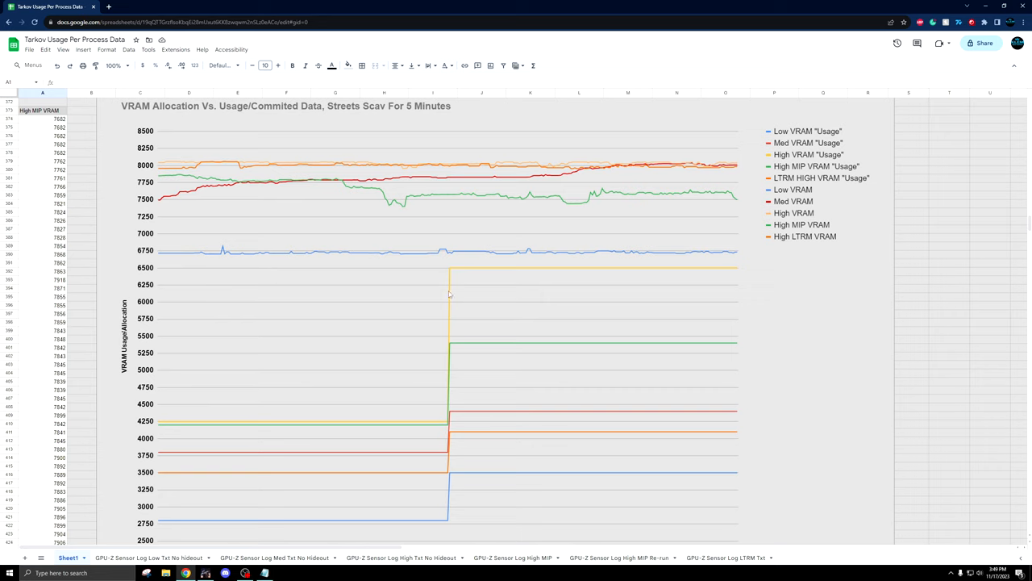
pyautogui.moveTo(421, 332)
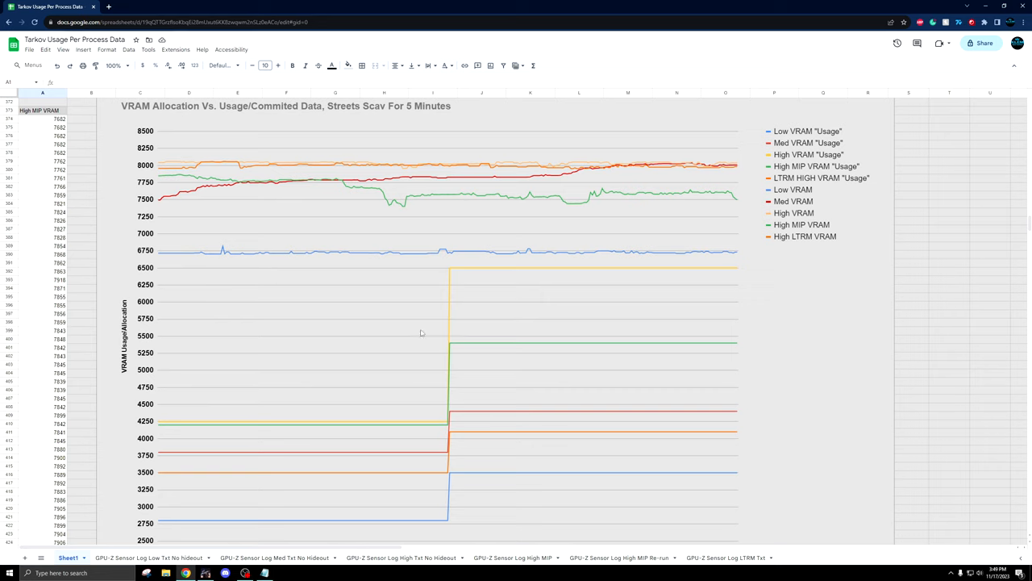
pyautogui.moveTo(459, 268)
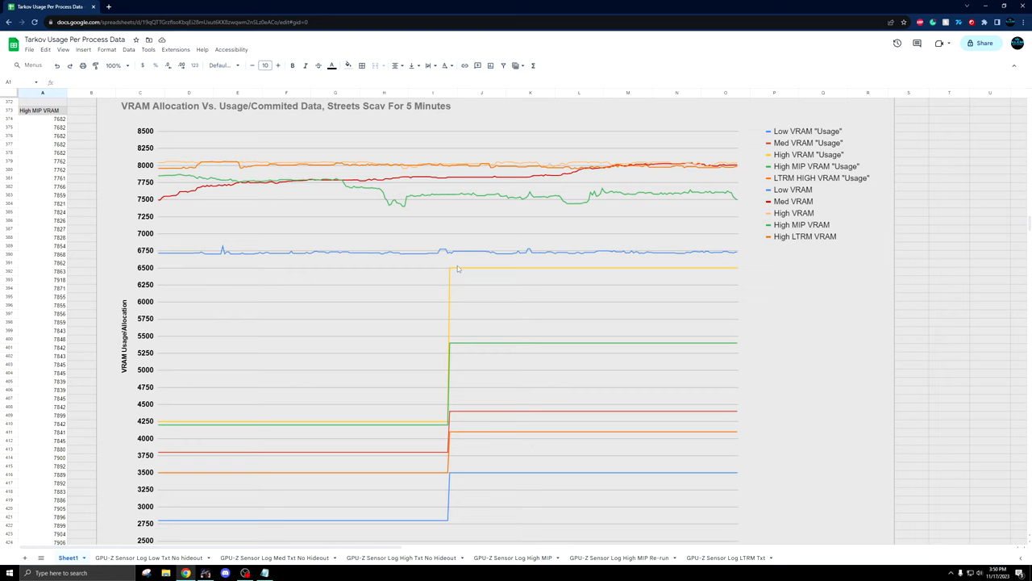
pyautogui.moveTo(569, 279)
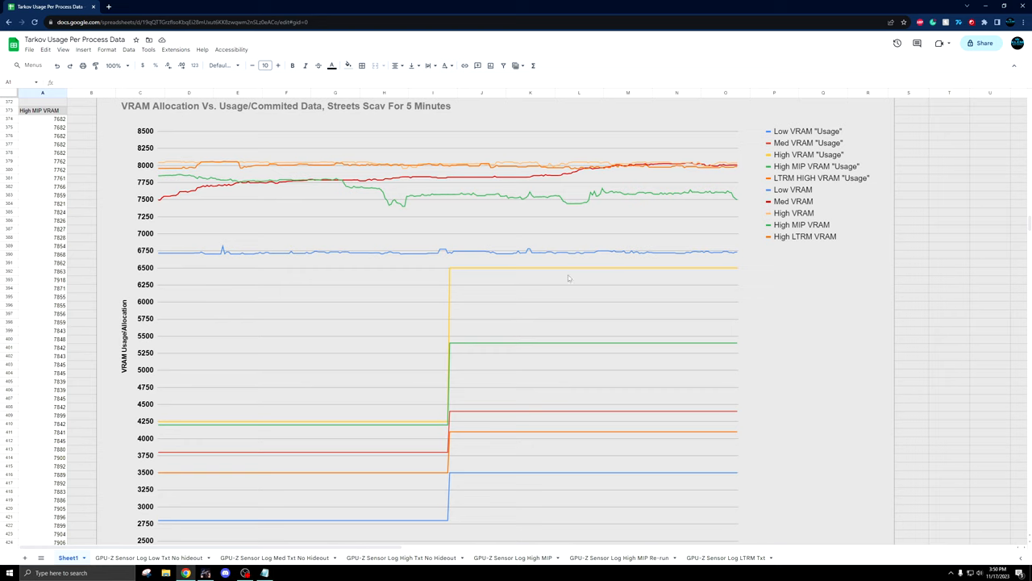
pyautogui.moveTo(805, 245)
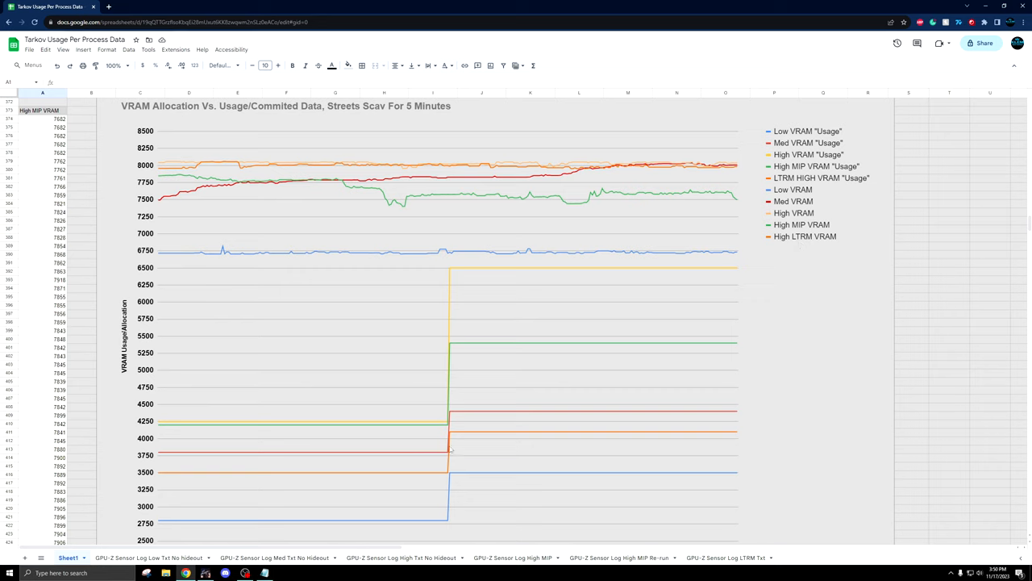
pyautogui.moveTo(455, 272)
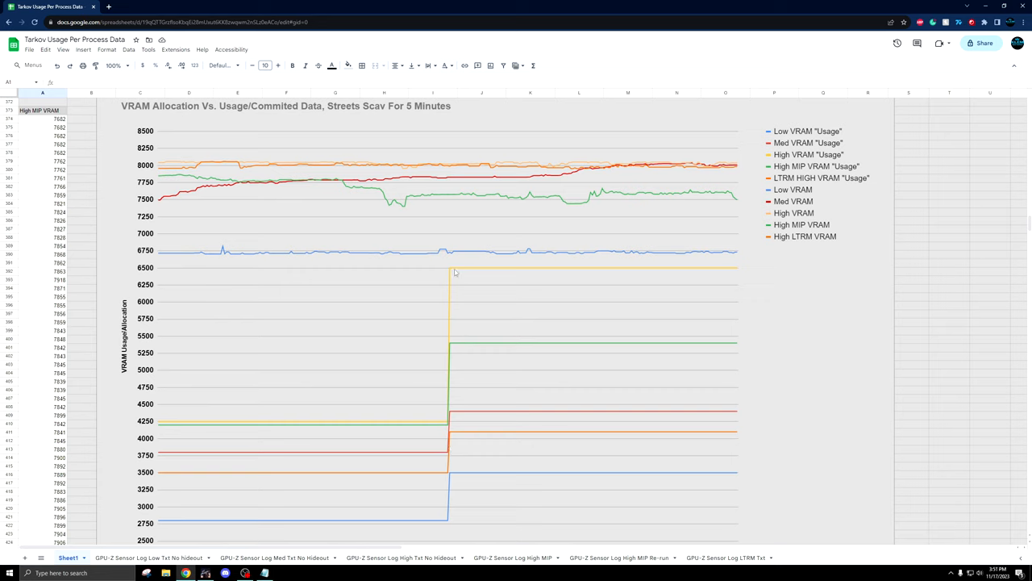
pyautogui.moveTo(441, 297)
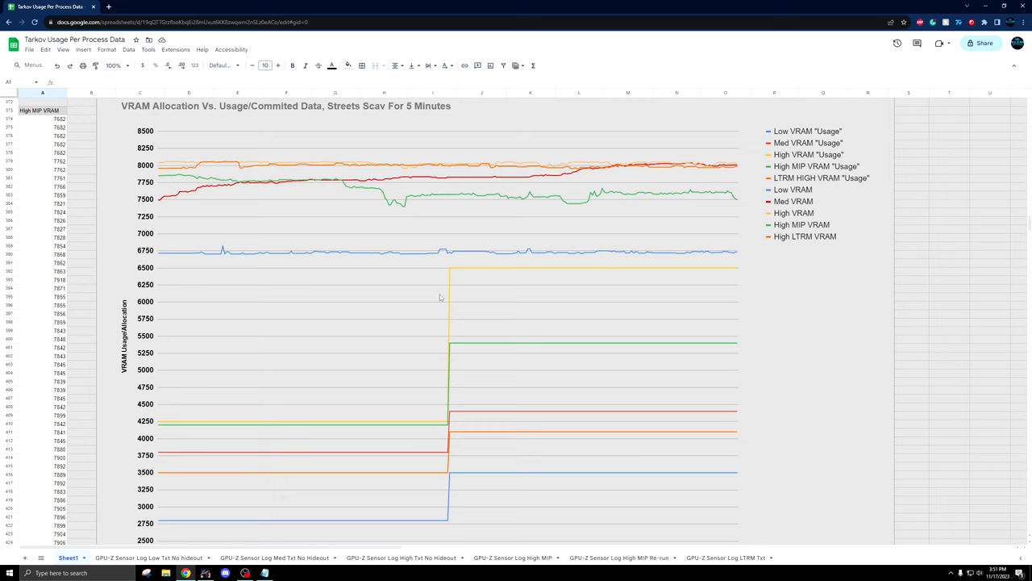
pyautogui.scroll(-3)
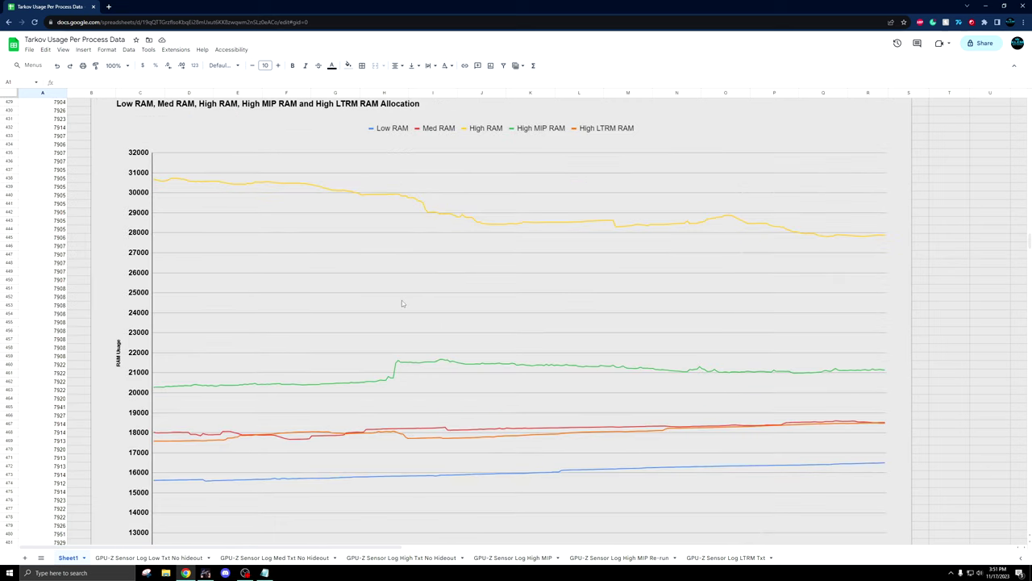
pyautogui.moveTo(351, 310)
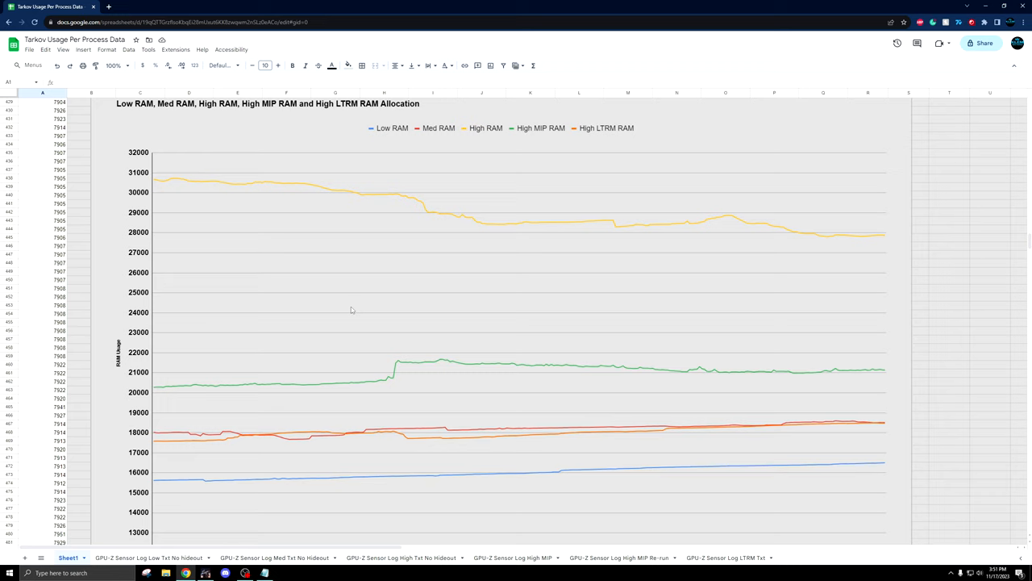
pyautogui.moveTo(247, 192)
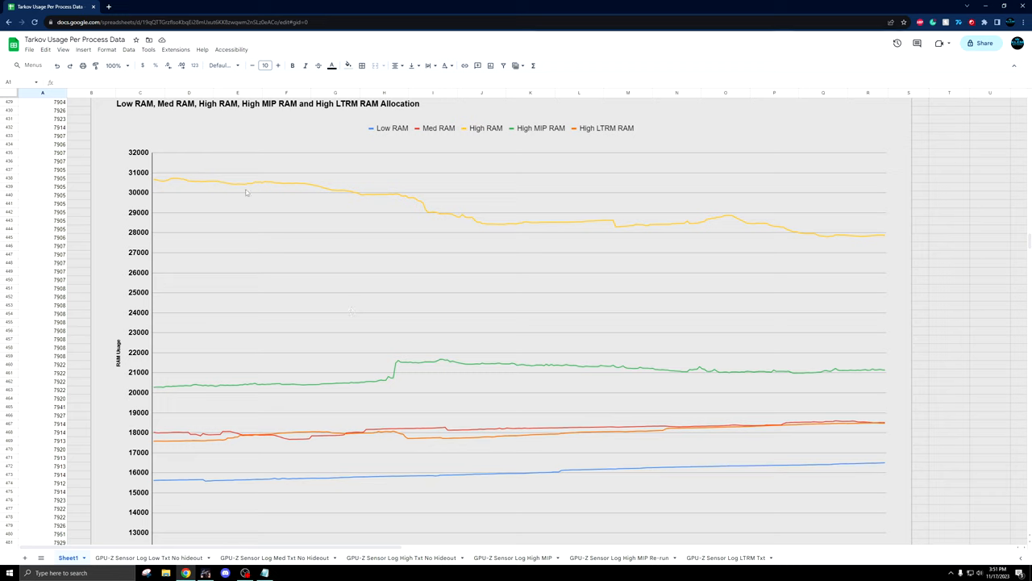
pyautogui.moveTo(181, 183)
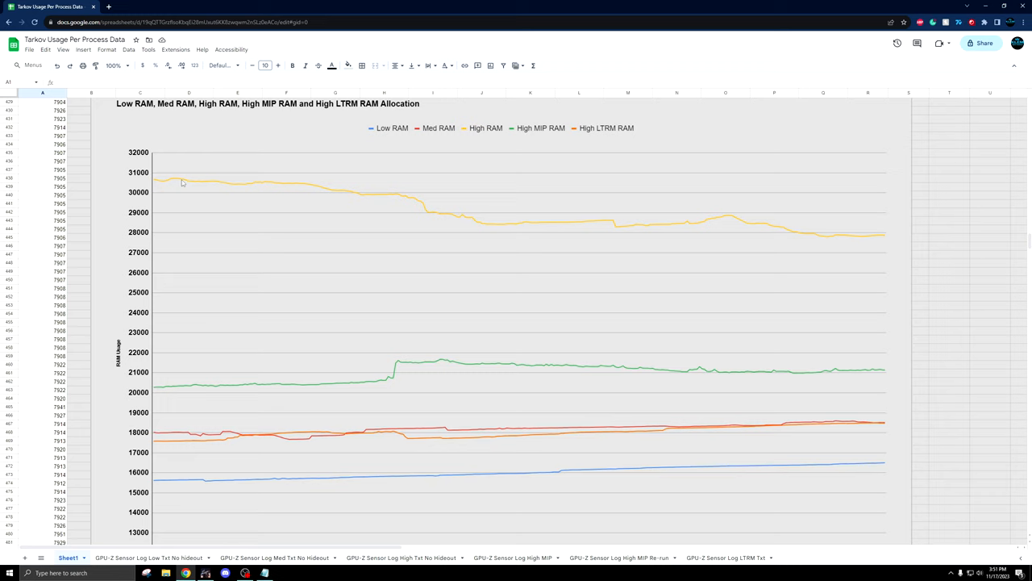
pyautogui.moveTo(169, 161)
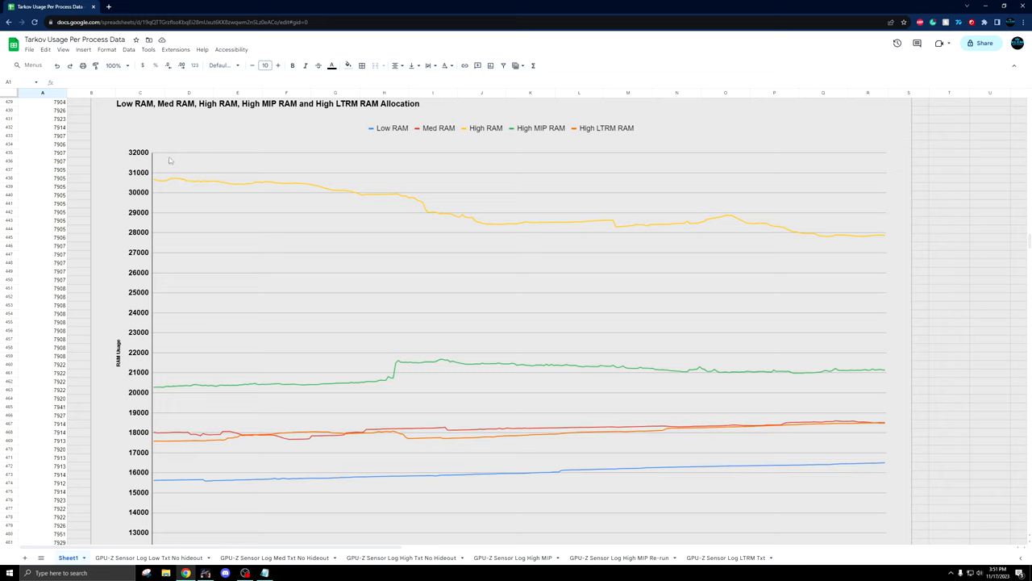
pyautogui.moveTo(164, 159)
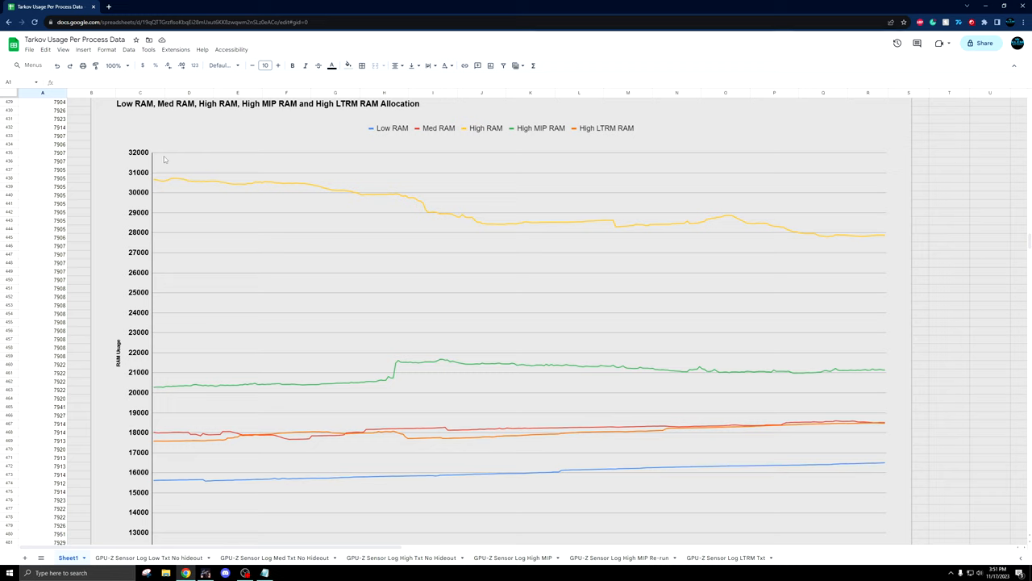
pyautogui.moveTo(294, 432)
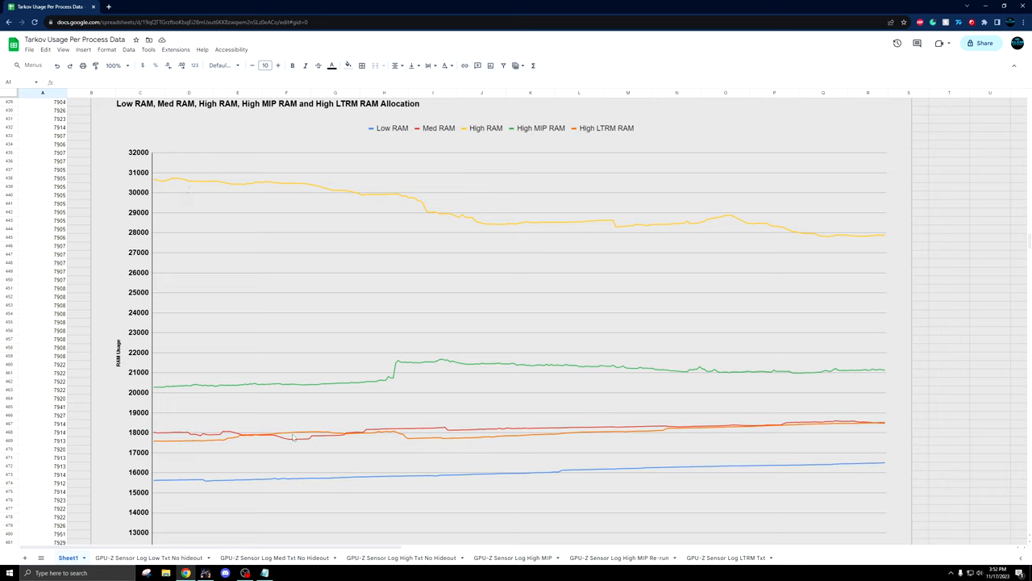
pyautogui.moveTo(290, 430)
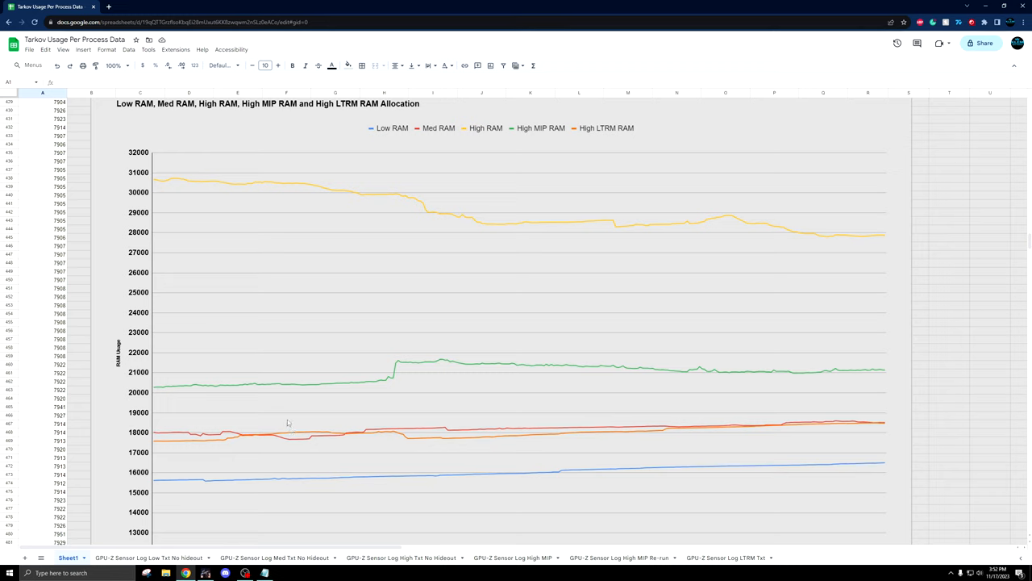
pyautogui.moveTo(272, 482)
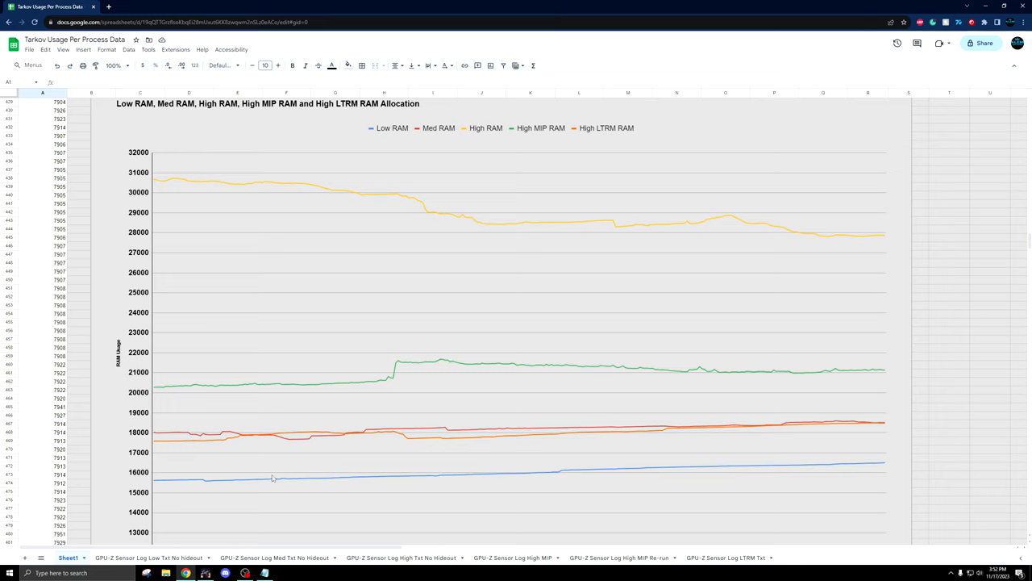
pyautogui.moveTo(339, 227)
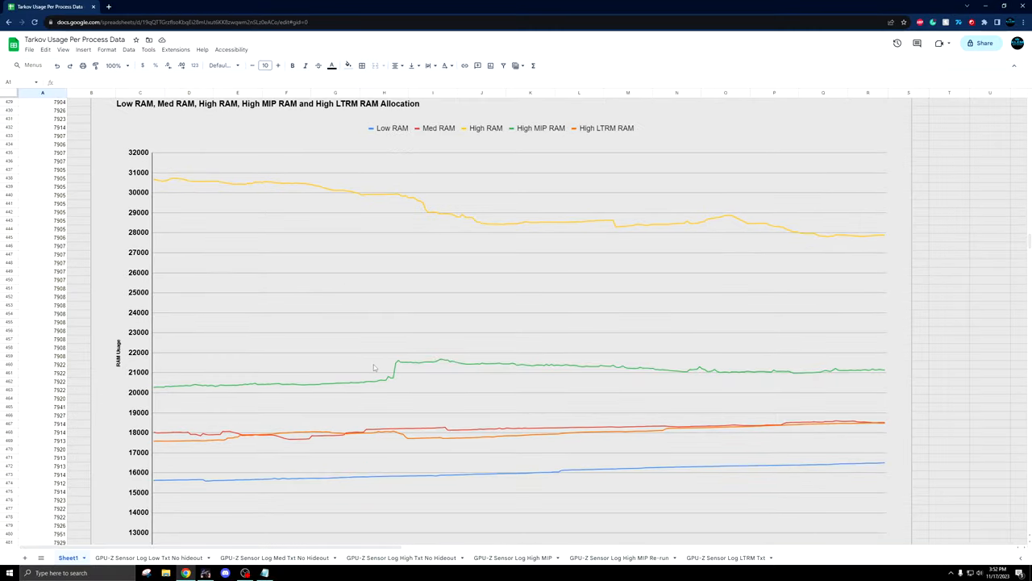
pyautogui.moveTo(272, 211)
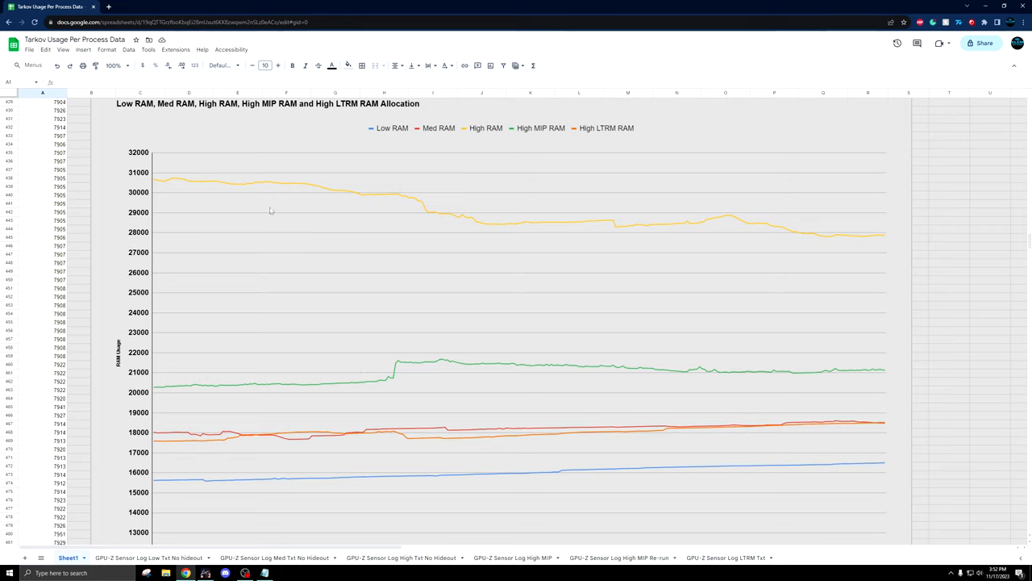
pyautogui.moveTo(296, 327)
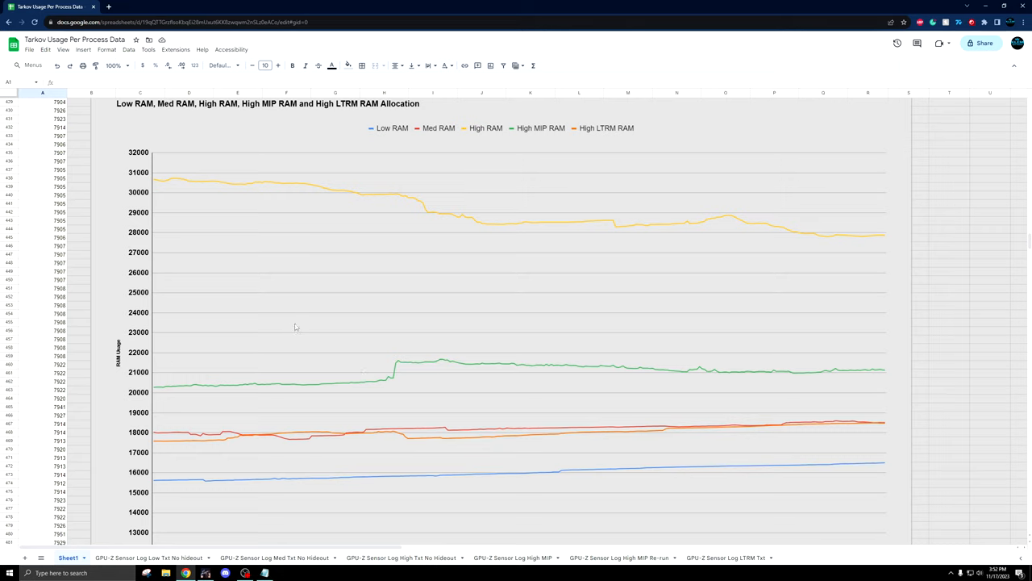
pyautogui.moveTo(283, 261)
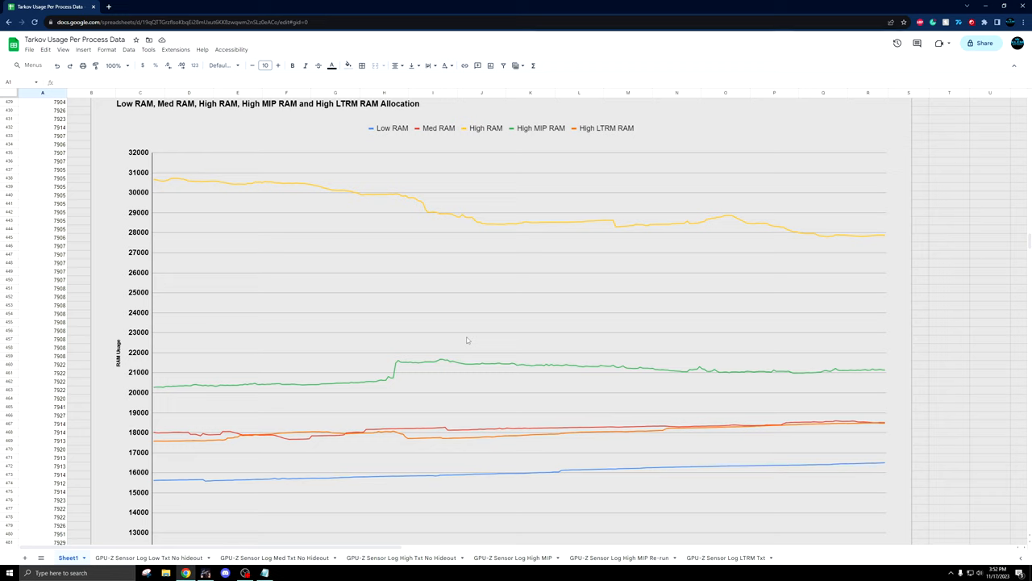
pyautogui.moveTo(464, 339)
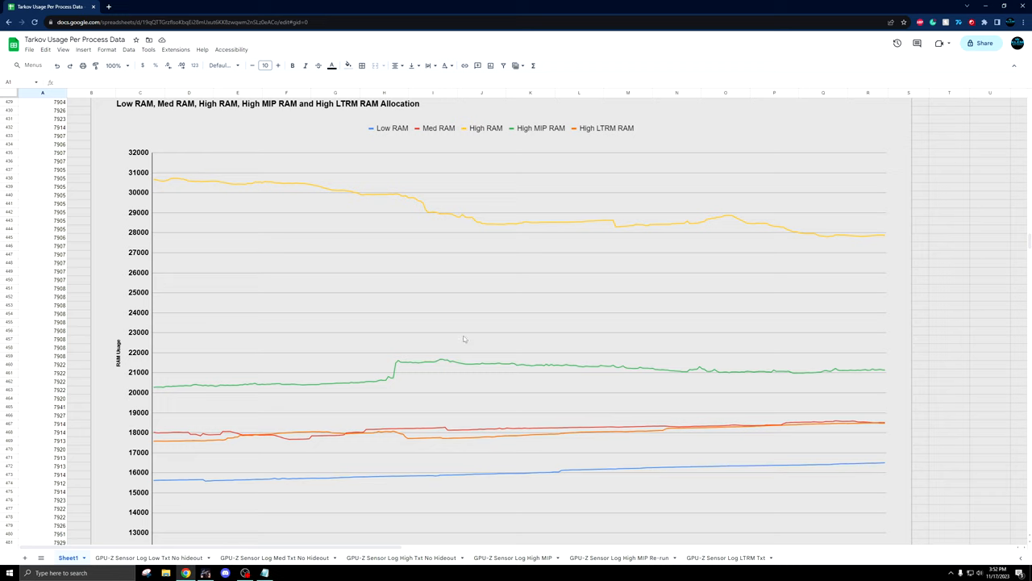
pyautogui.moveTo(458, 340)
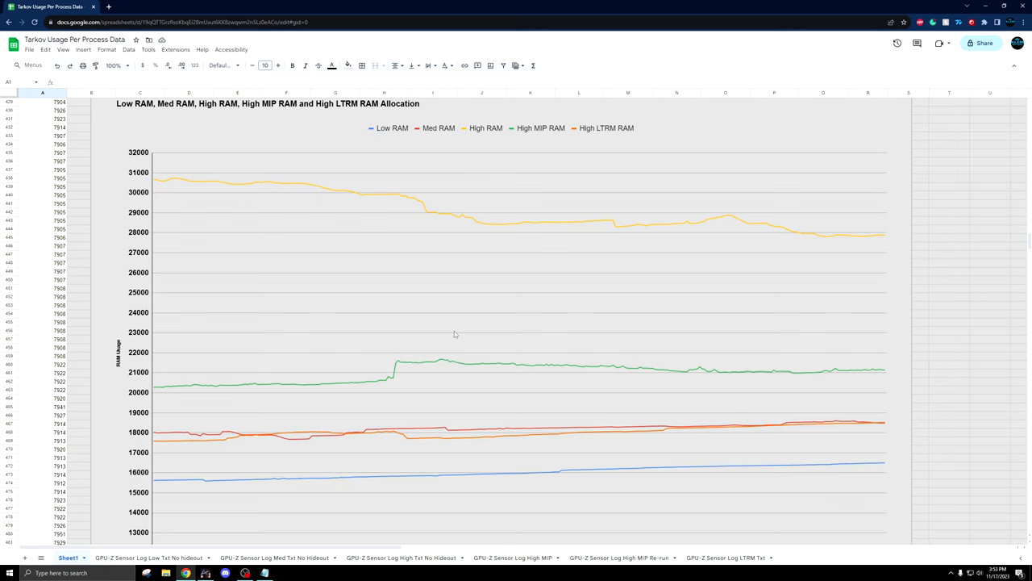
pyautogui.scroll(-3)
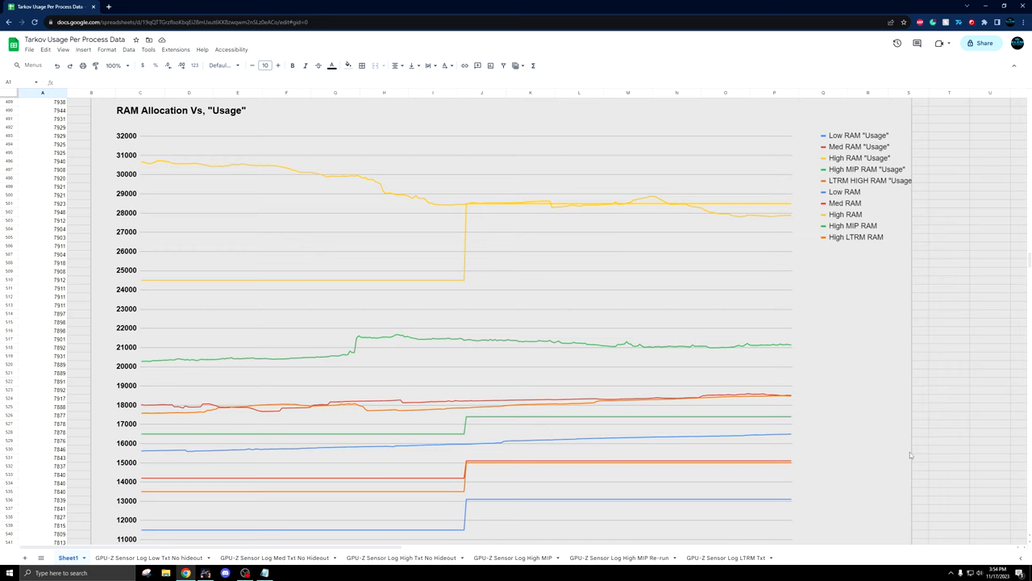
pyautogui.moveTo(461, 194)
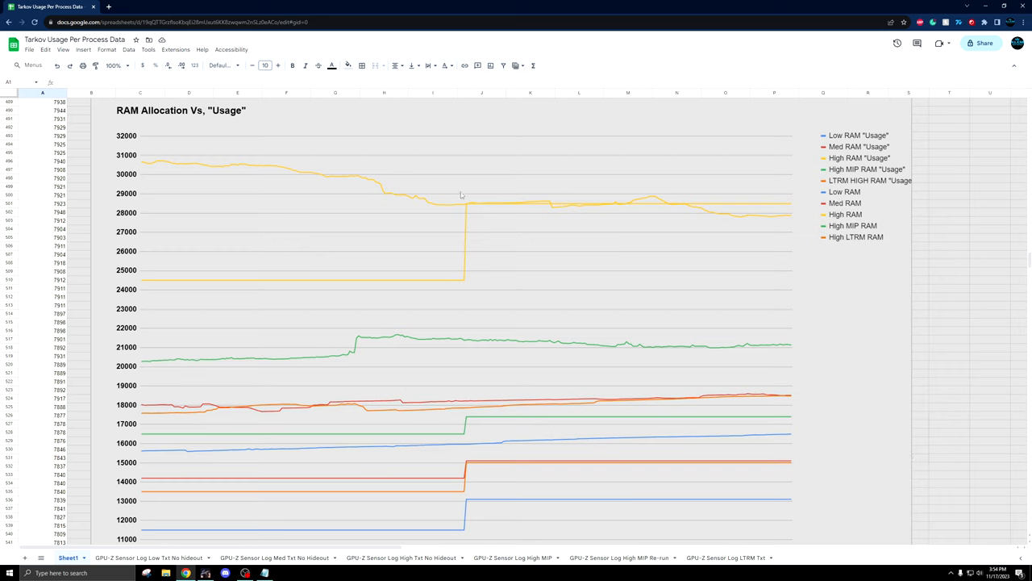
pyautogui.moveTo(448, 199)
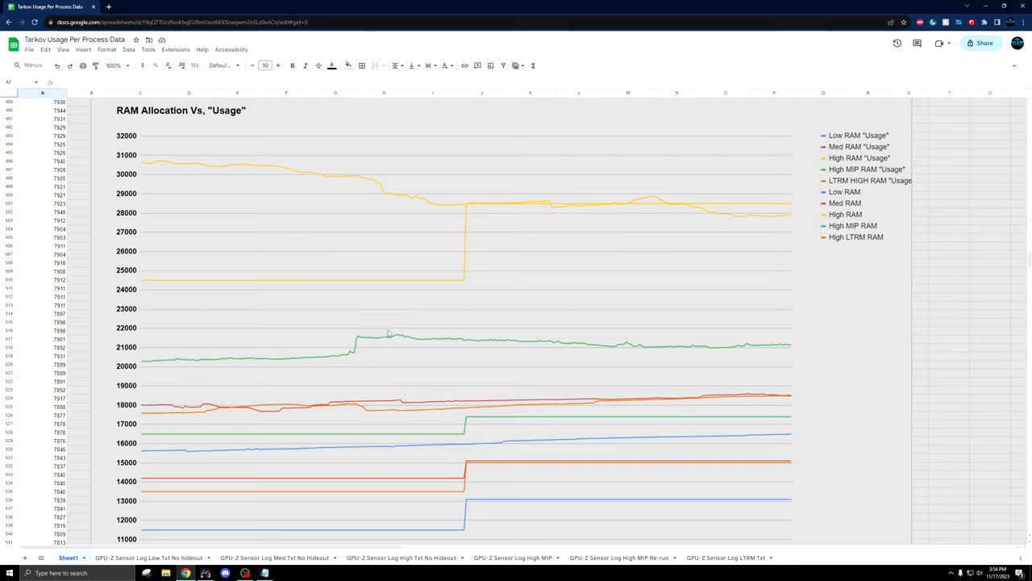
pyautogui.moveTo(464, 481)
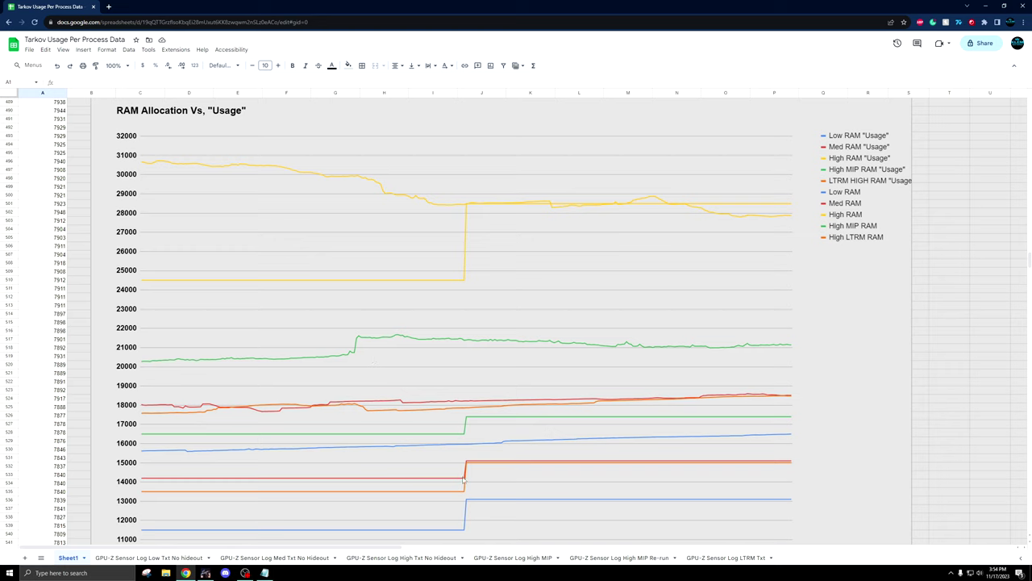
pyautogui.moveTo(444, 471)
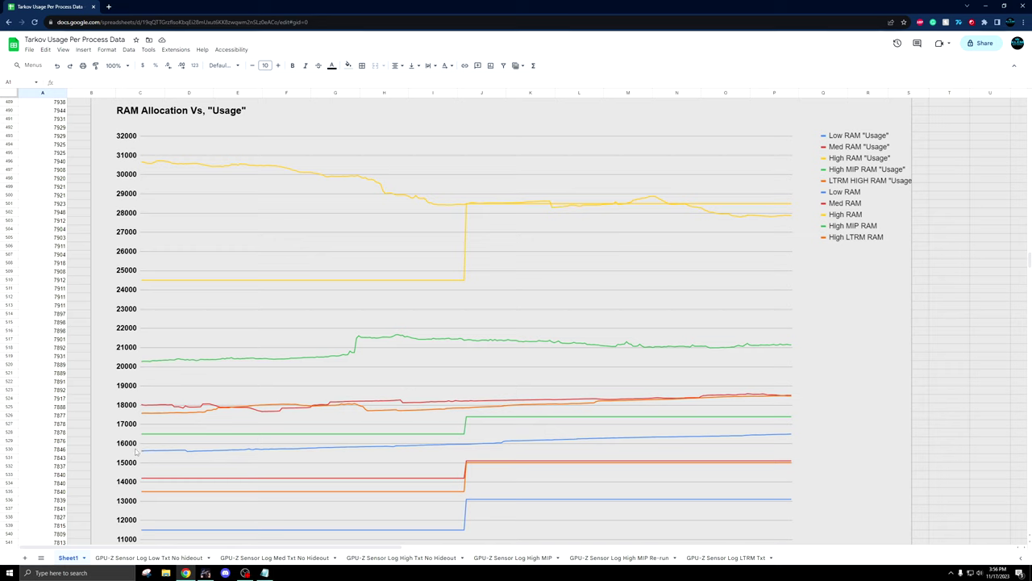
pyautogui.moveTo(452, 454)
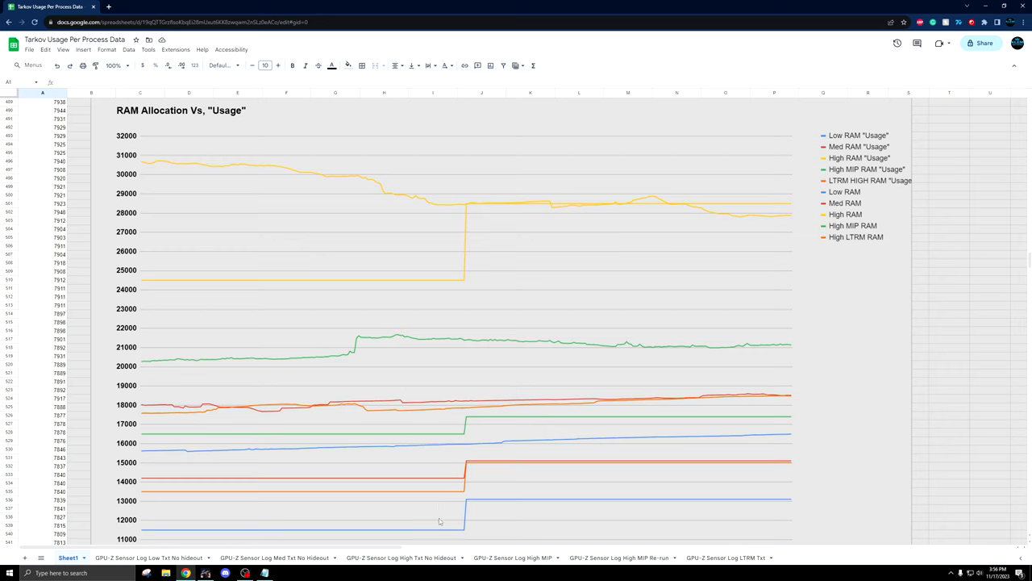
pyautogui.moveTo(472, 507)
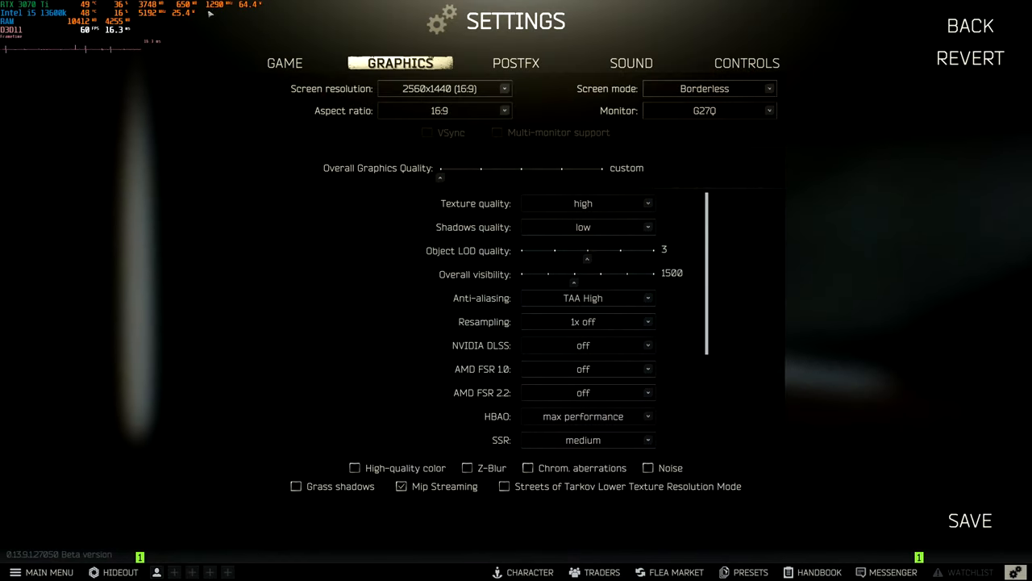
pyautogui.moveTo(125, 42)
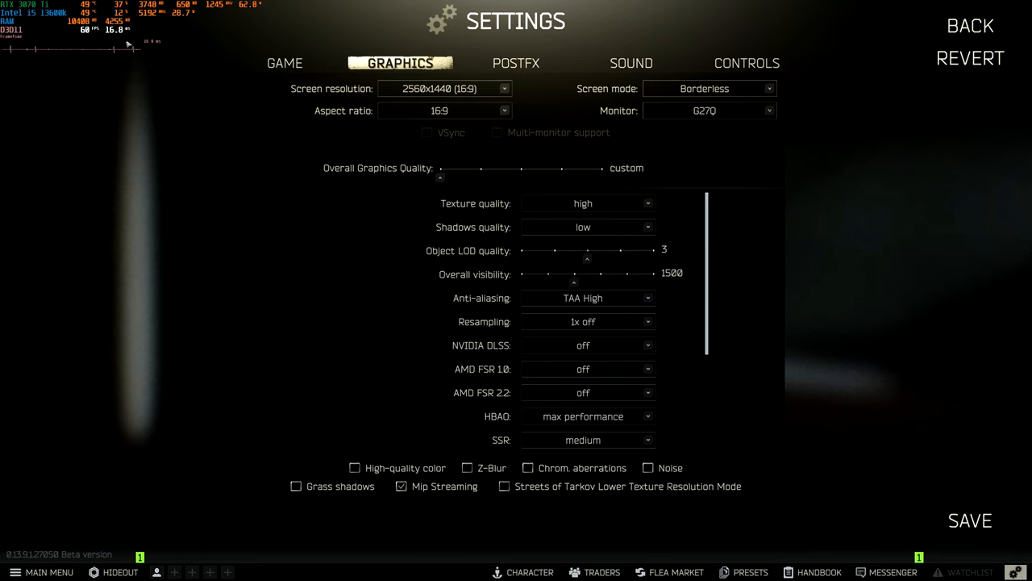